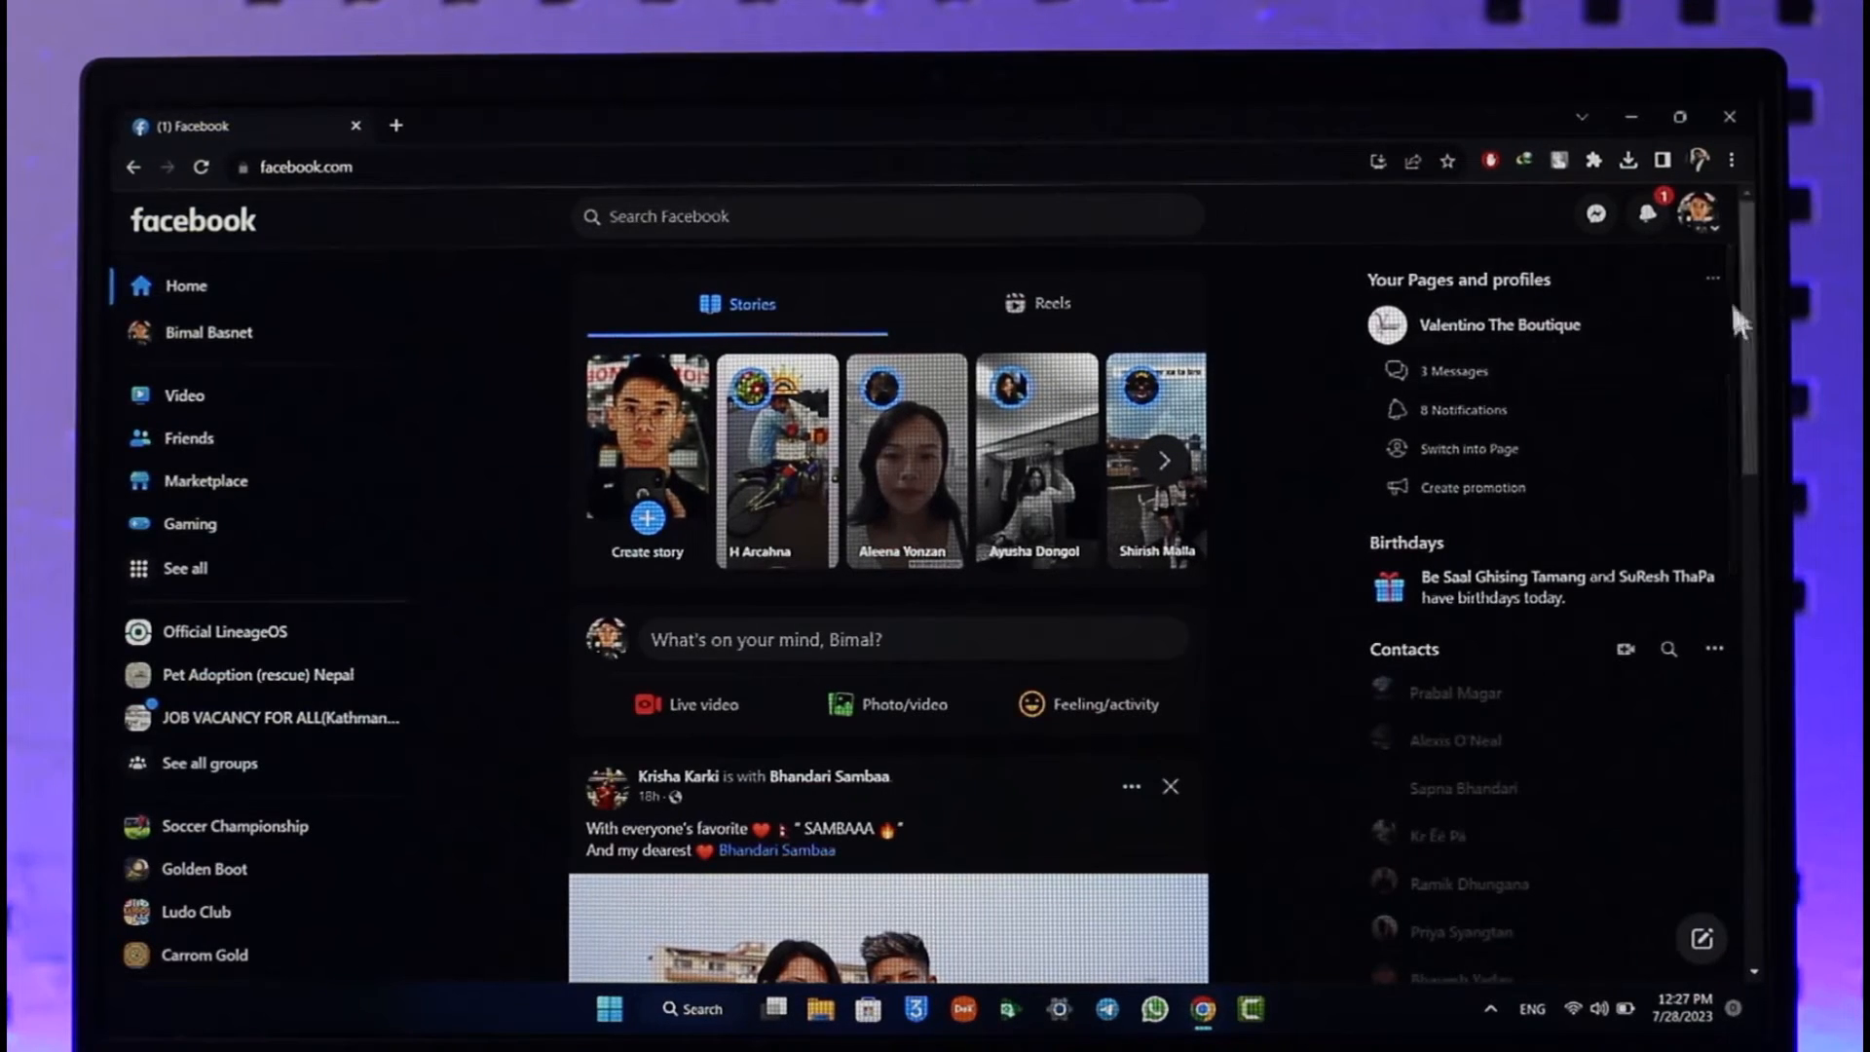
Open Settings from the profile menu's Settings & privacy options.
click(1698, 215)
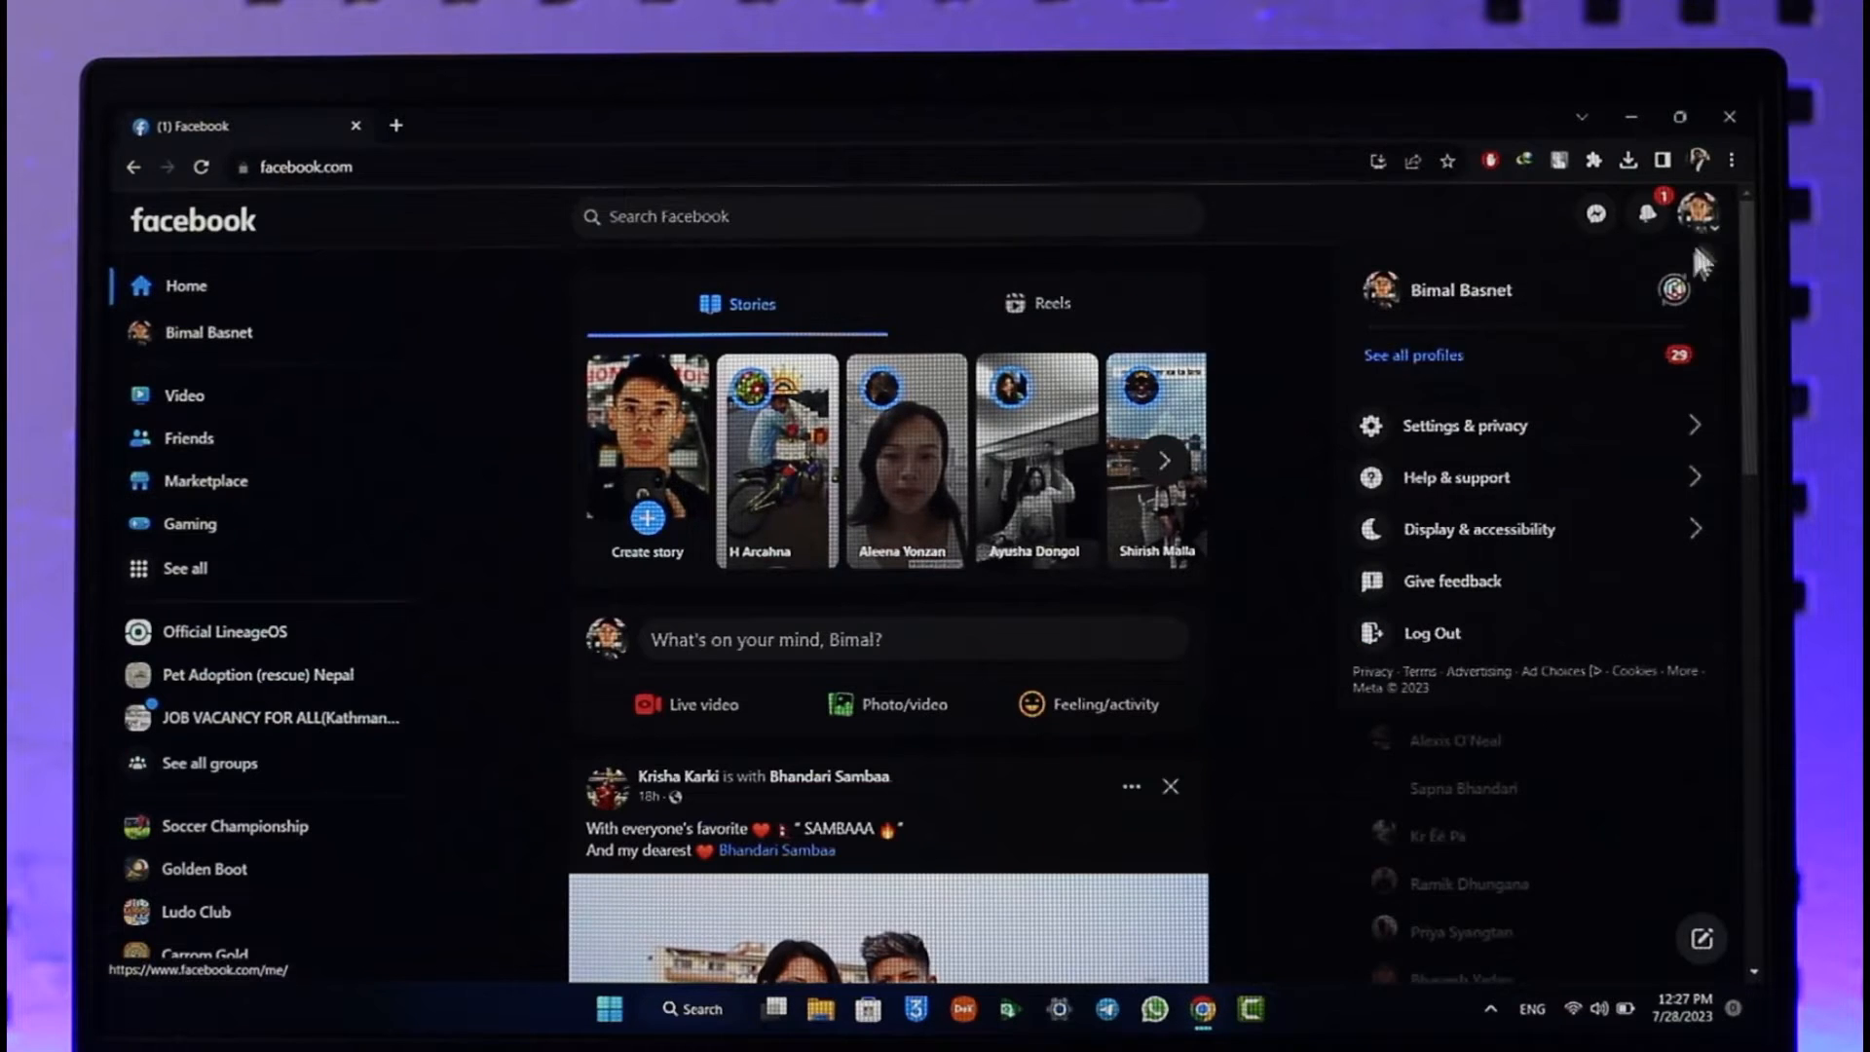
click(1464, 425)
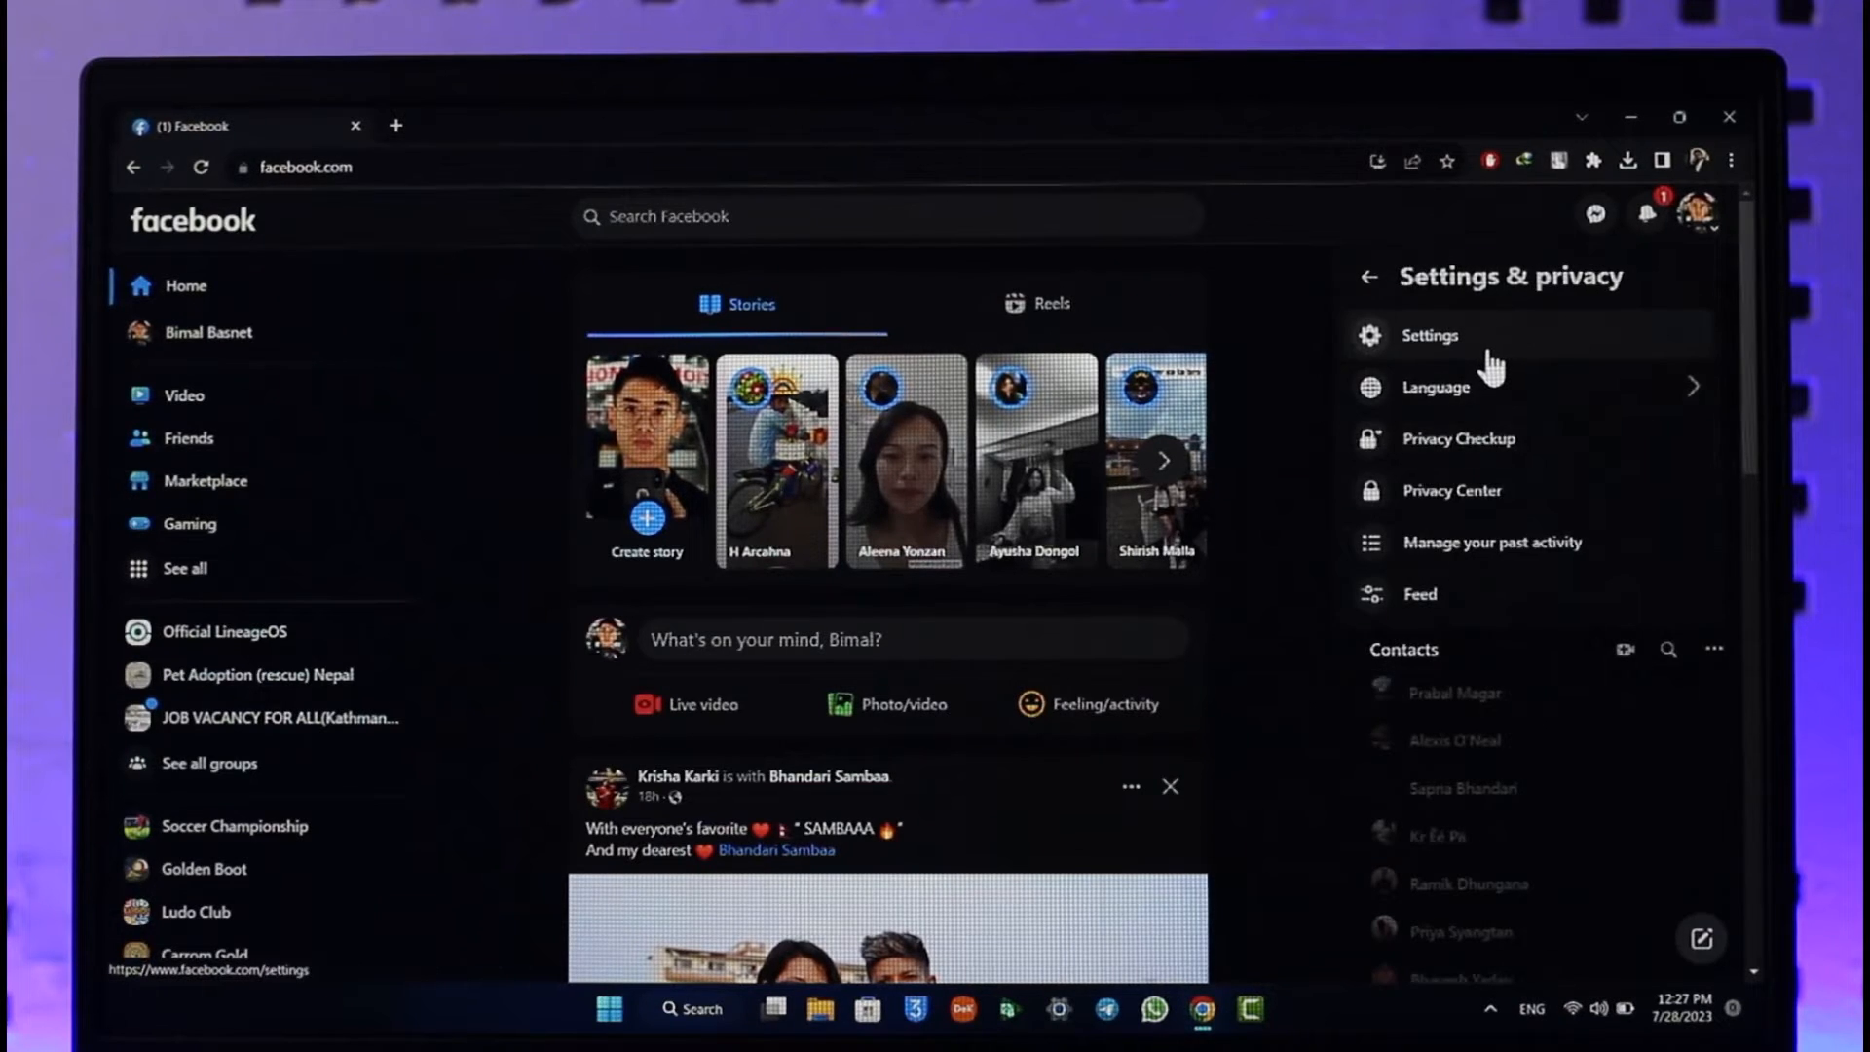
click(1428, 335)
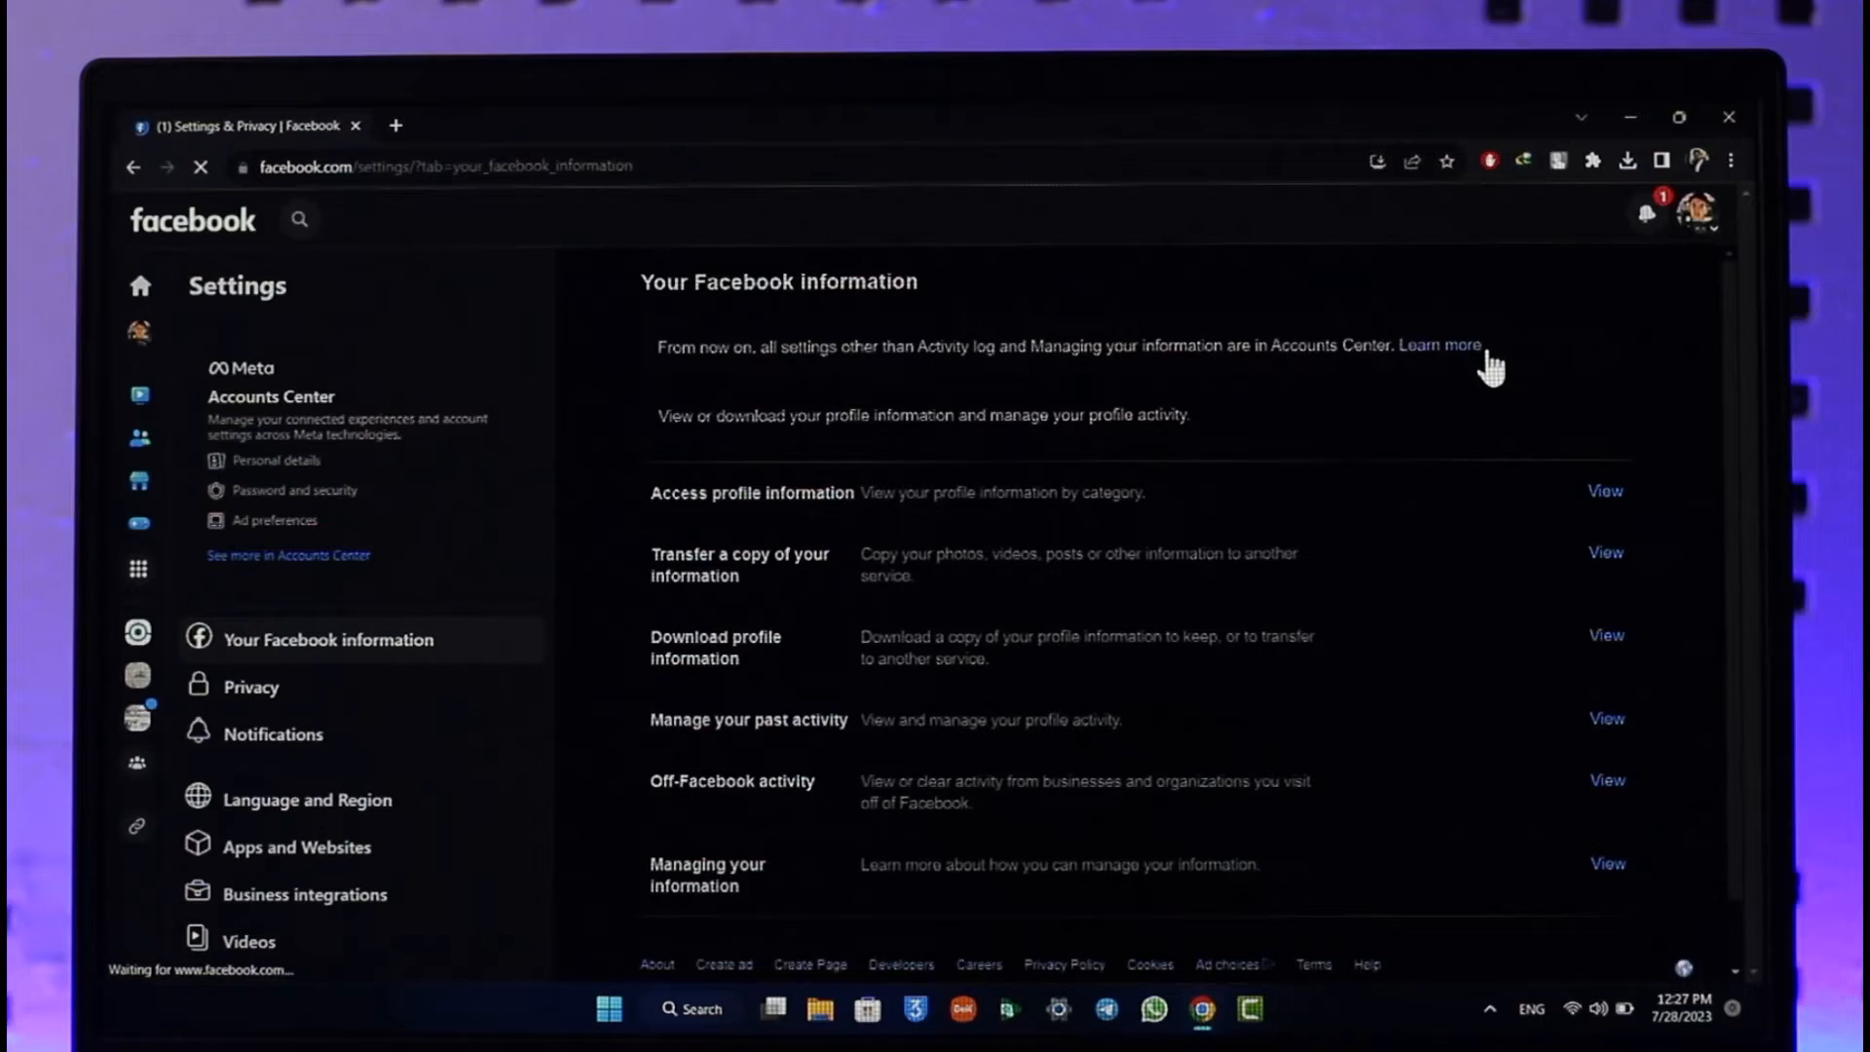
mouse_move(260, 498)
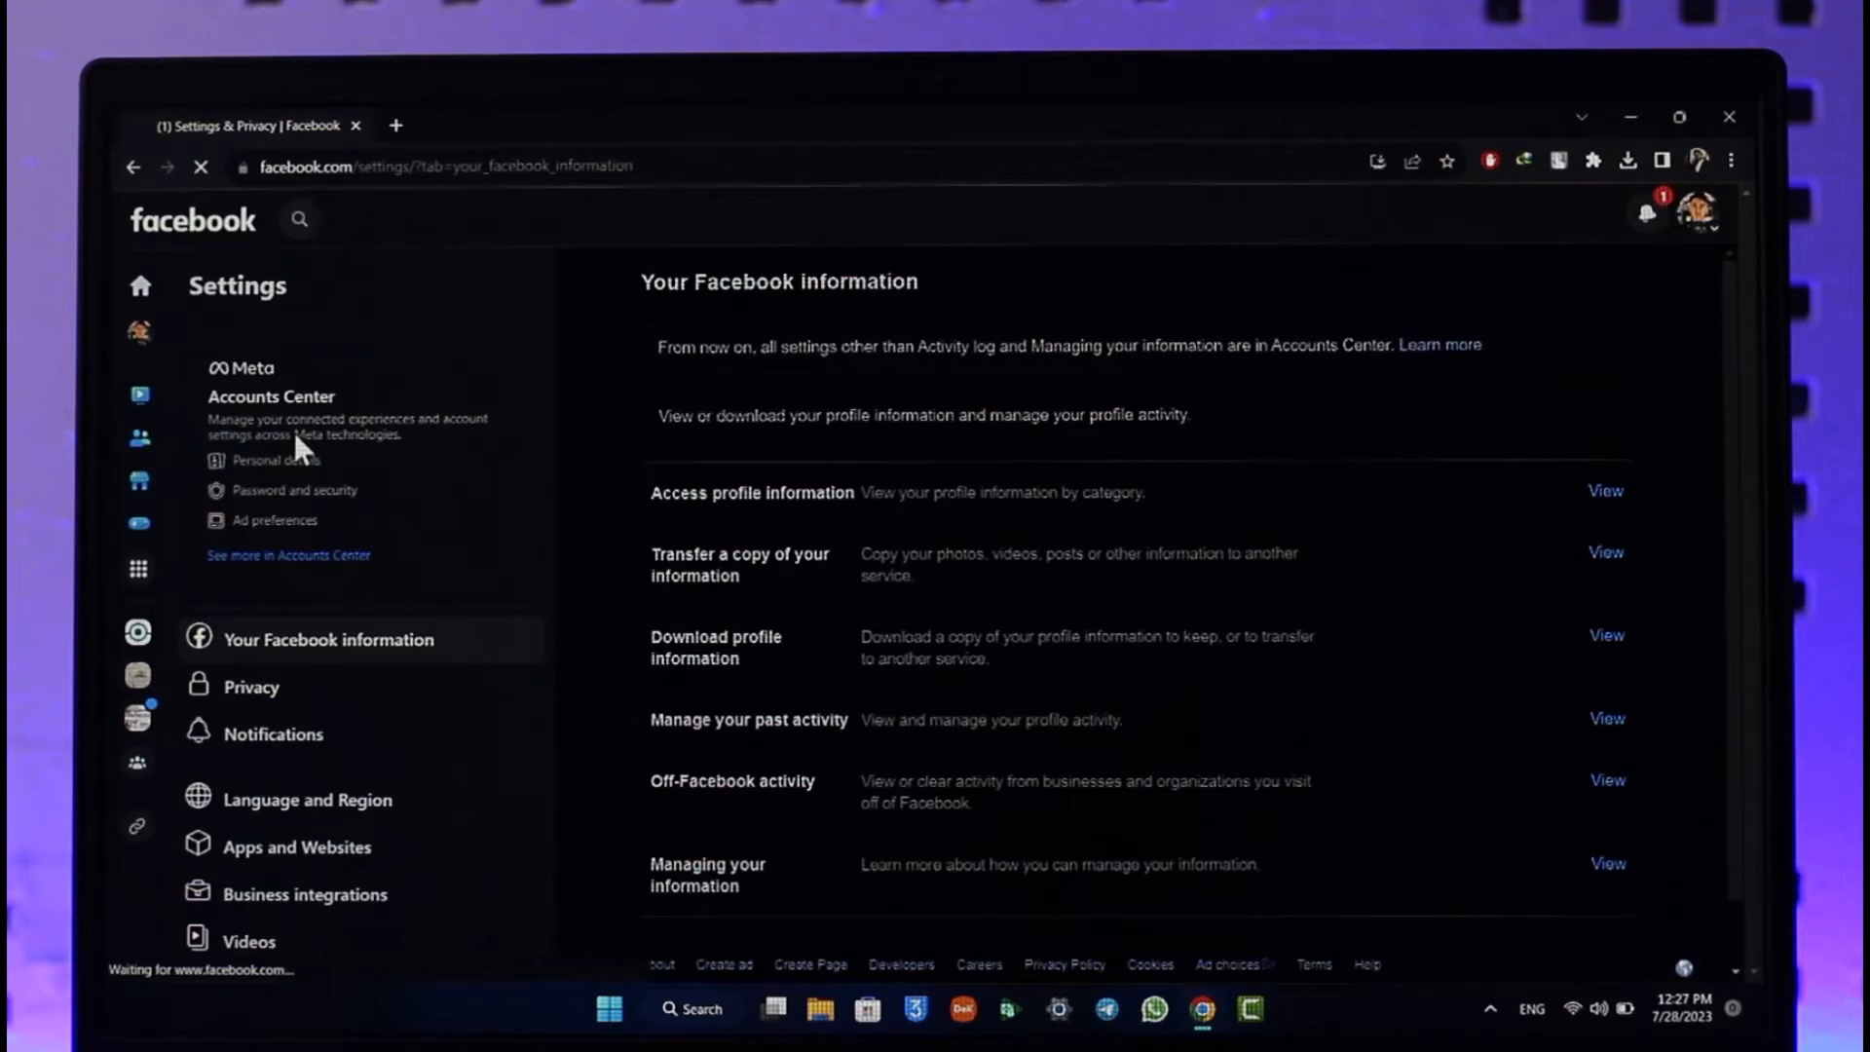
Go to Meta Accounts Center from the Settings sidebar.
click(271, 395)
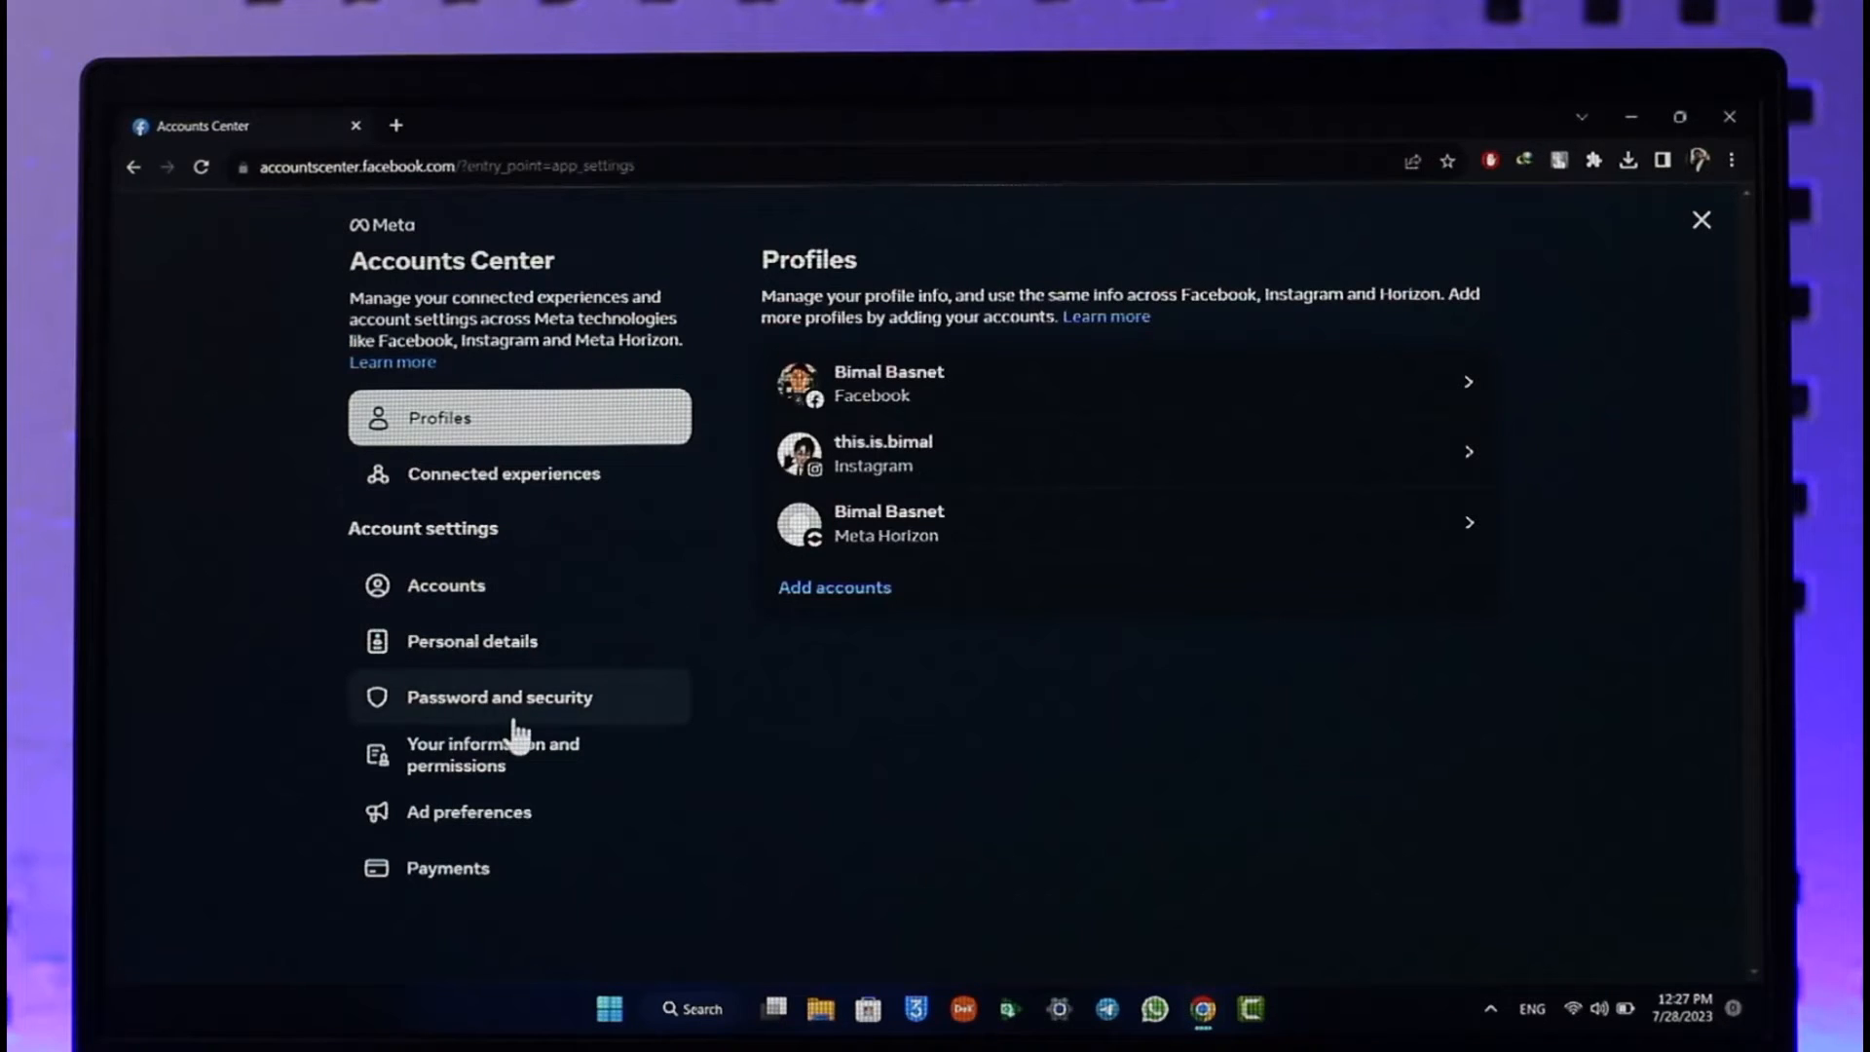
Open the Password and security section of Accounts Center.
click(498, 697)
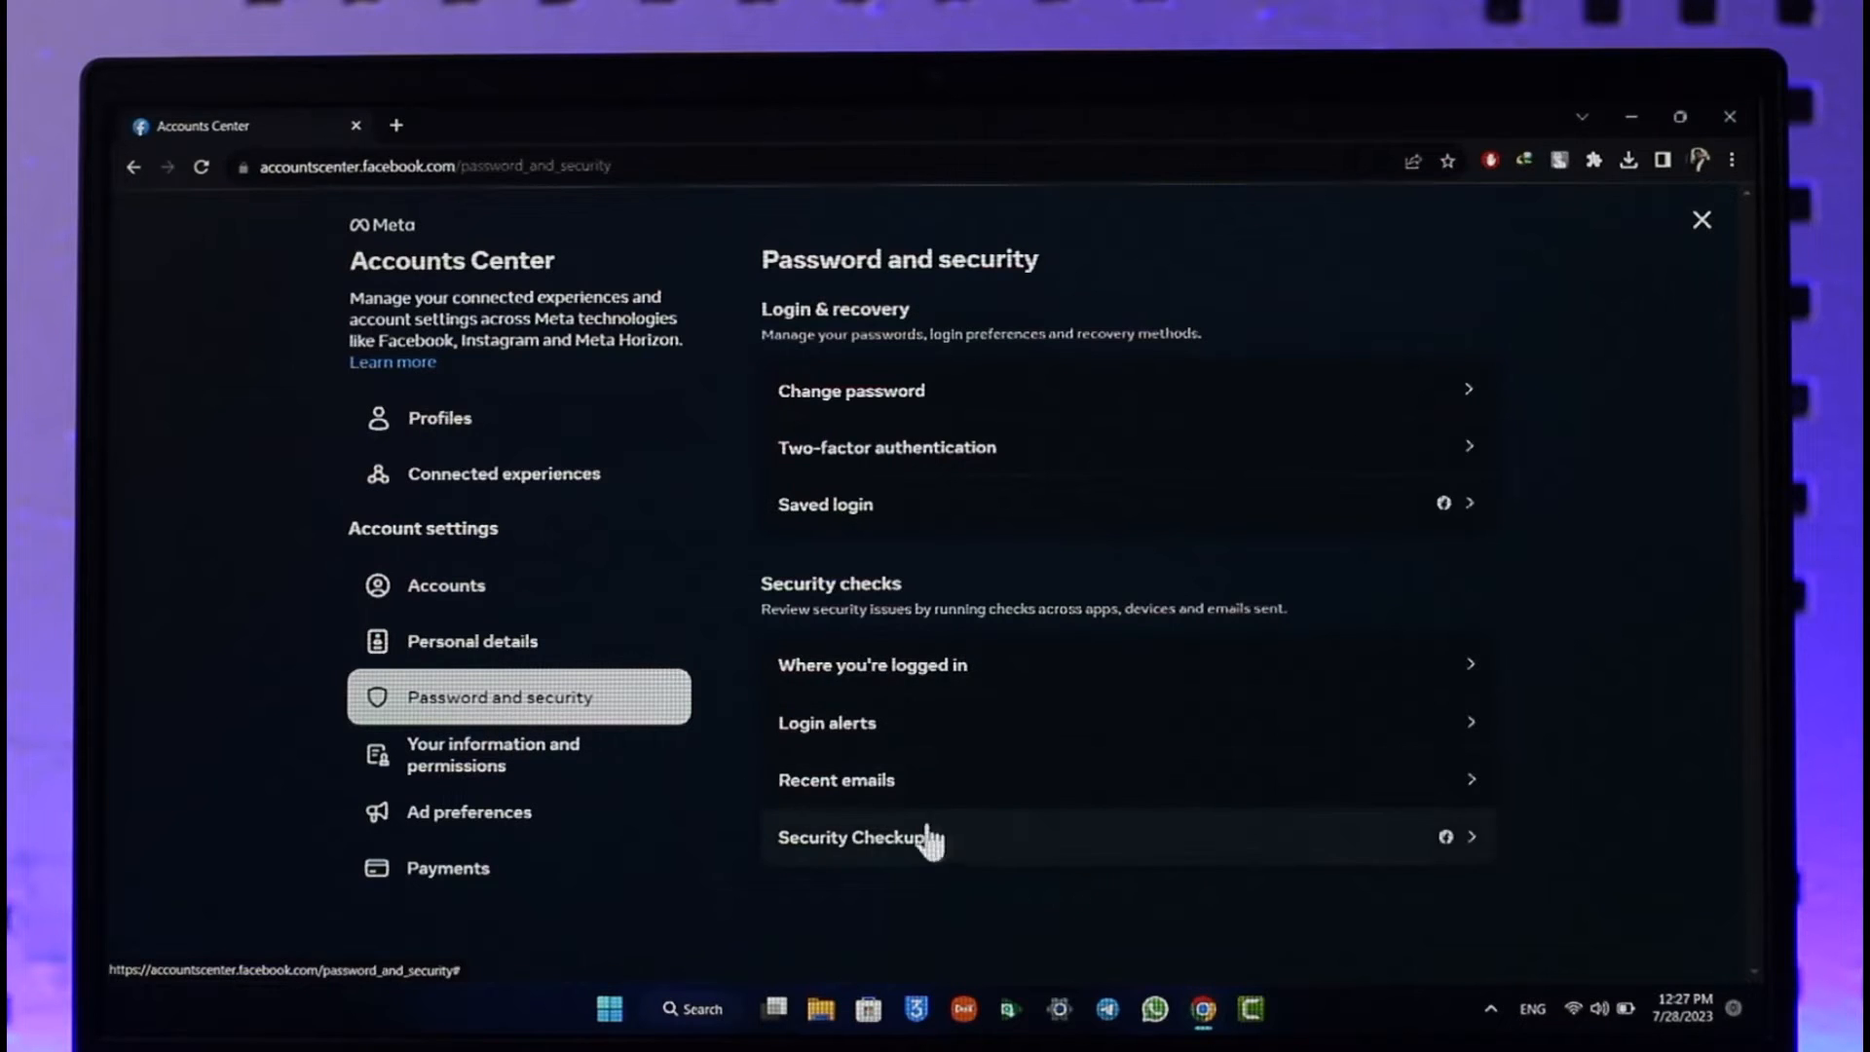
mouse_move(1192, 648)
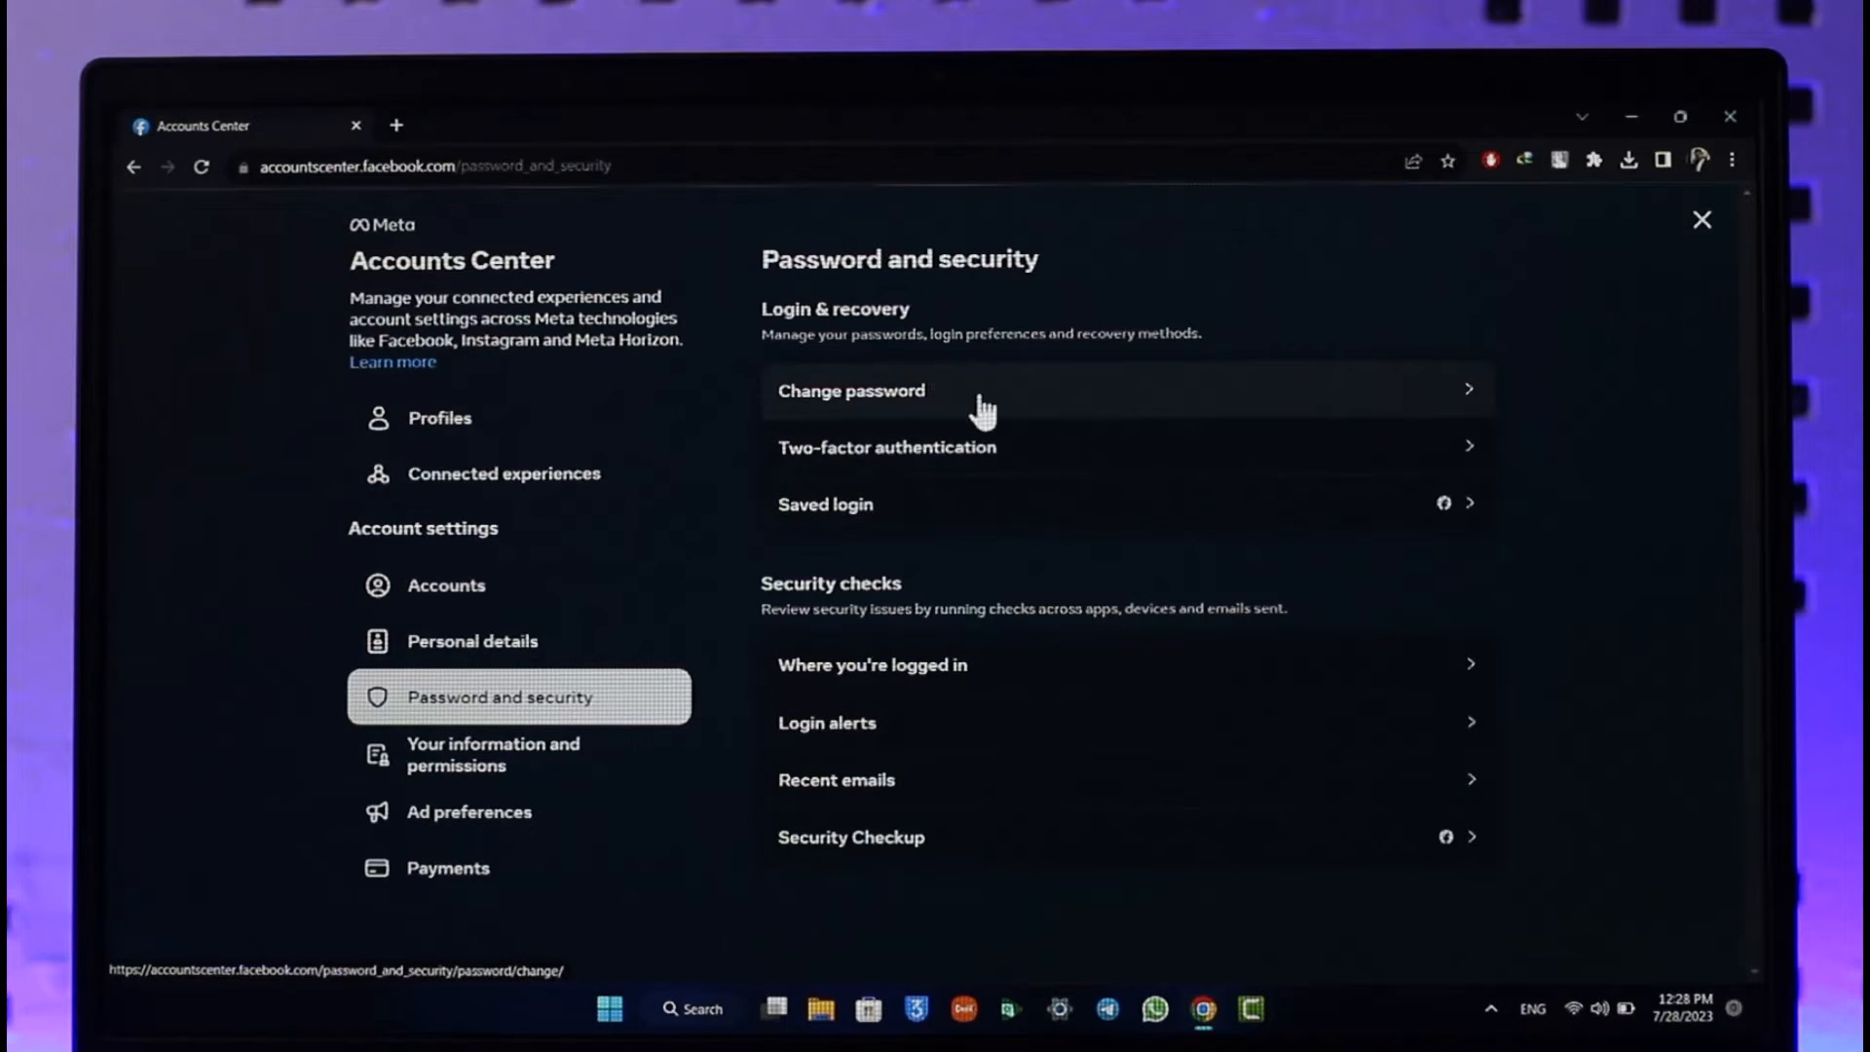
mouse_move(1260, 411)
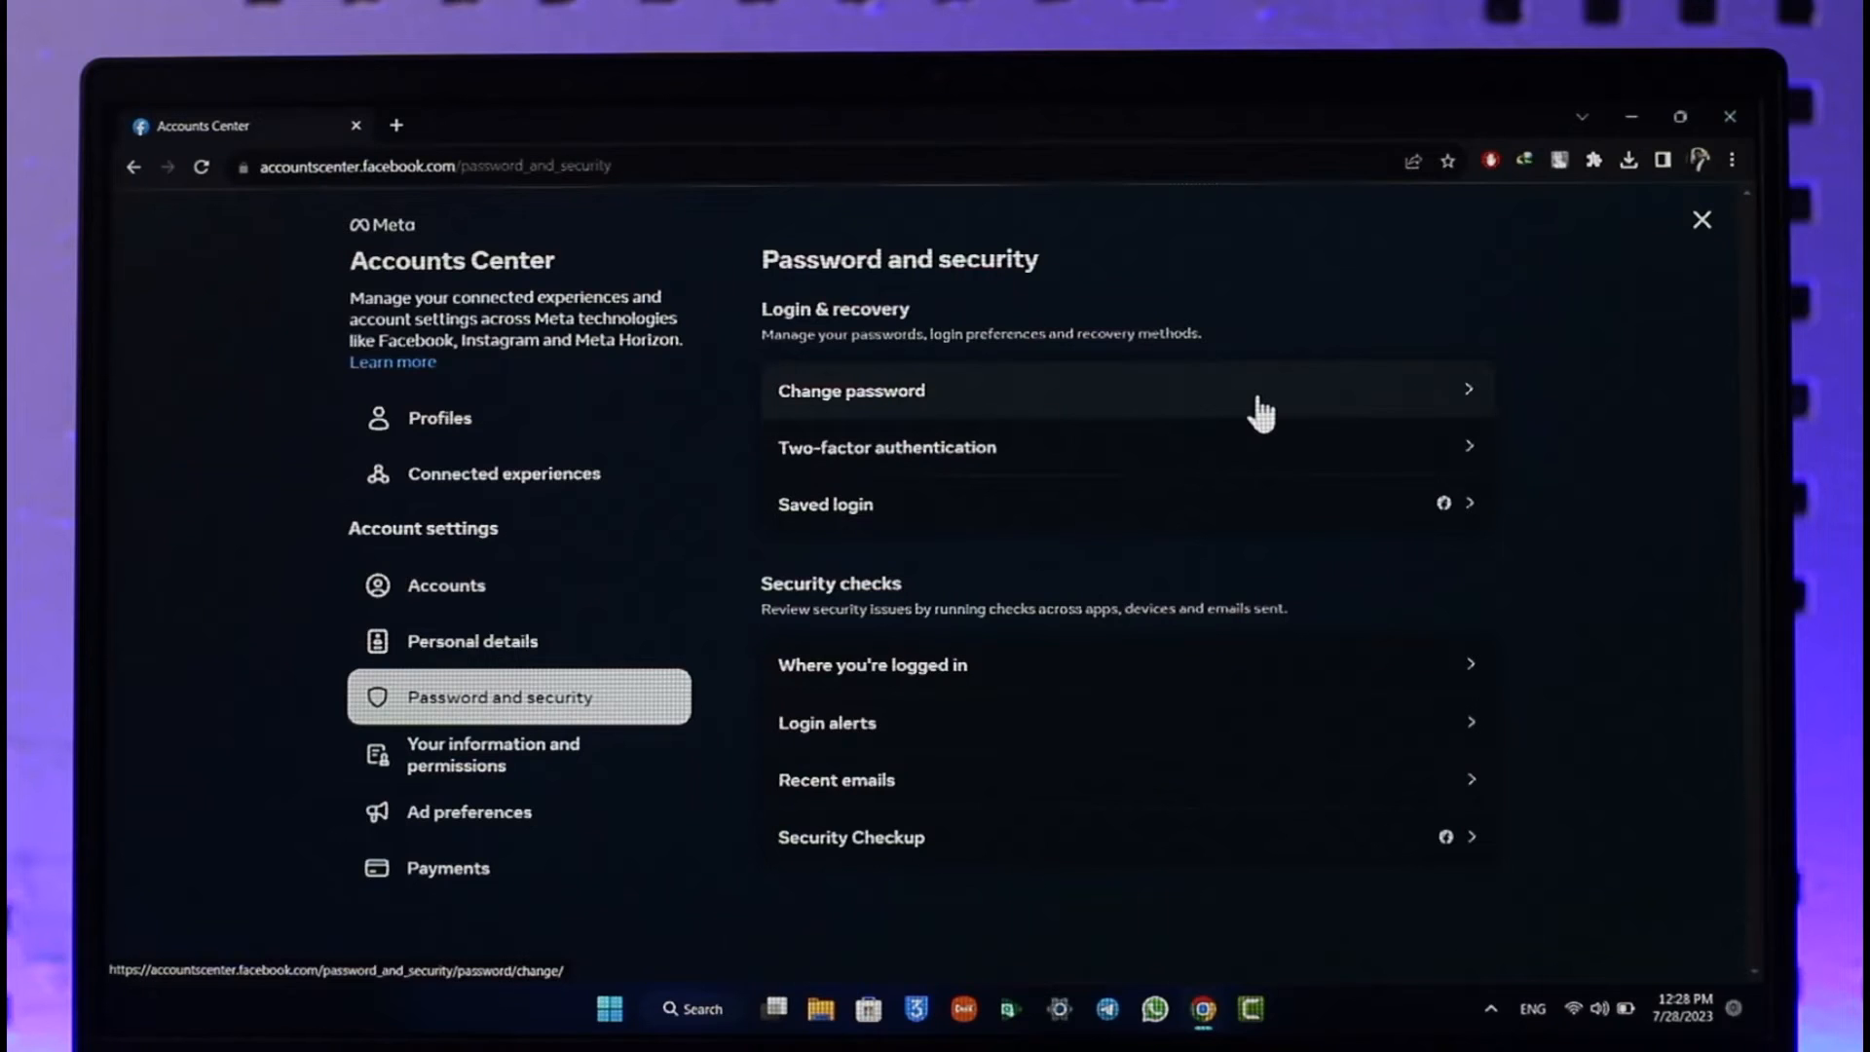
mouse_move(828, 546)
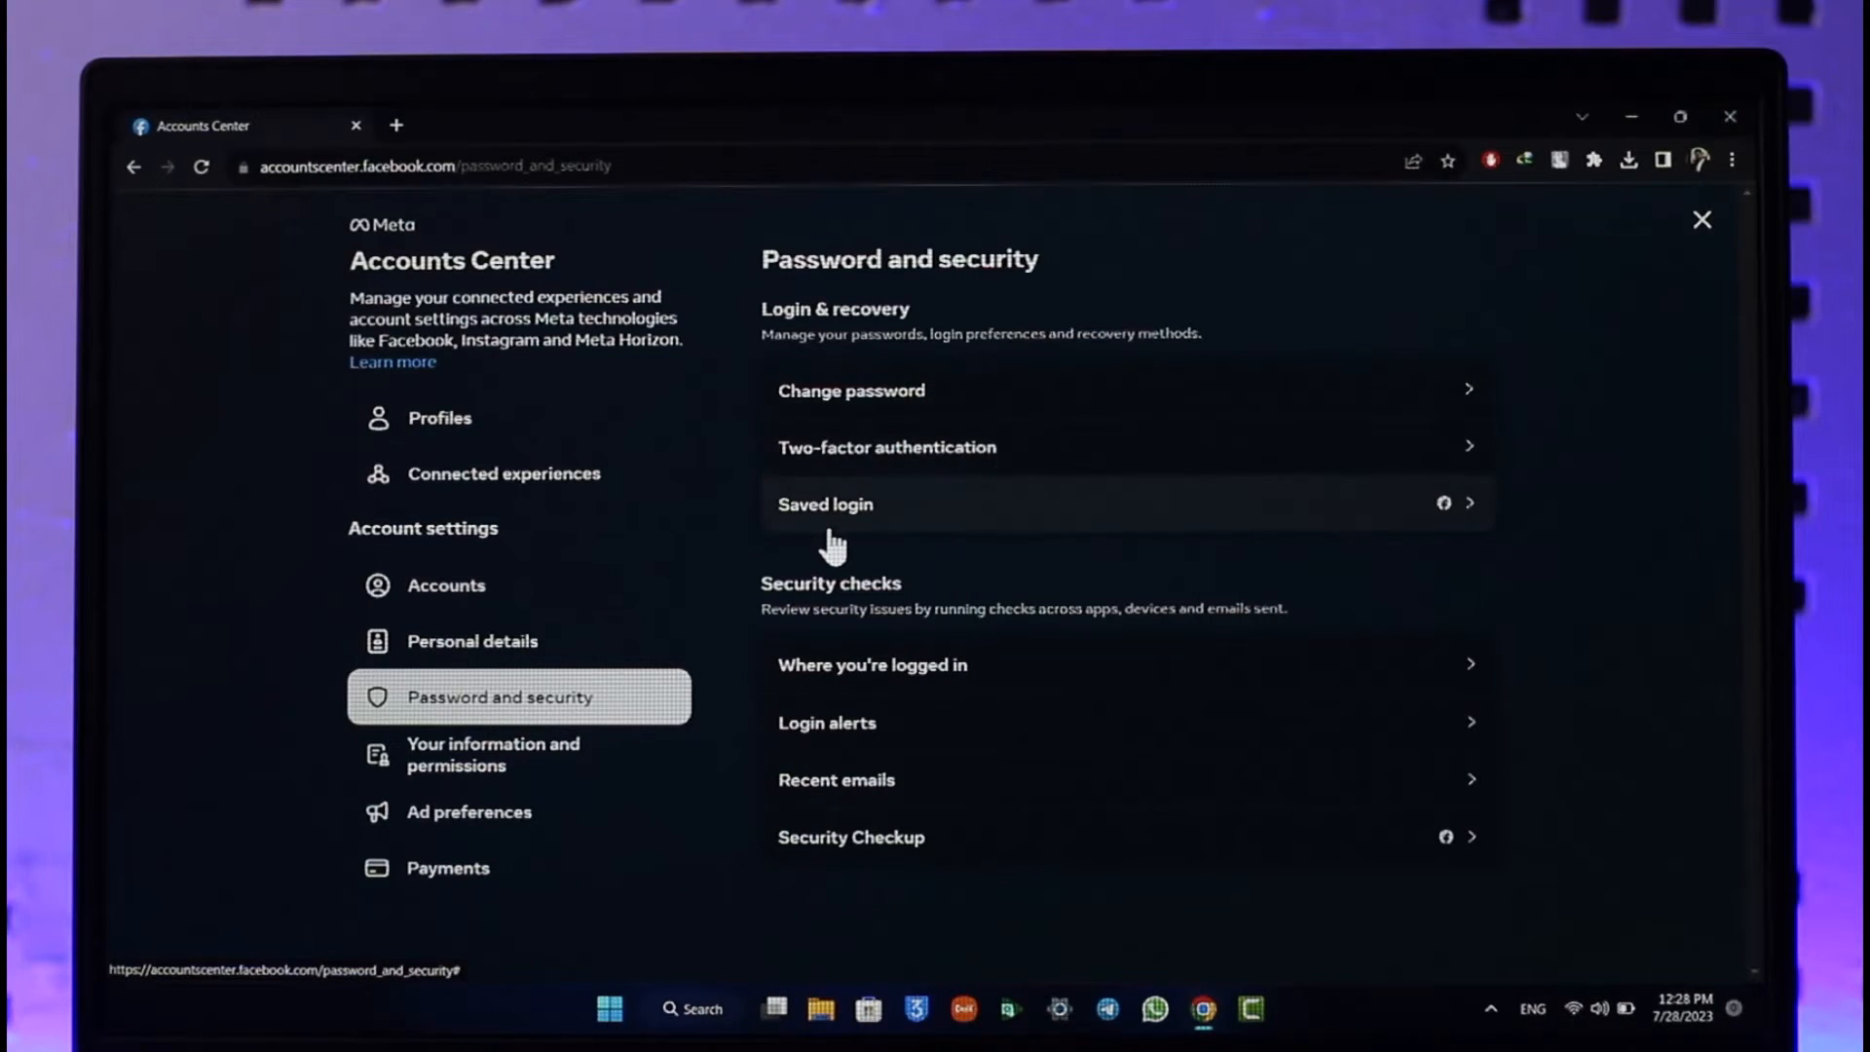
Open Saved login and remove saved login info from several other devices.
click(824, 503)
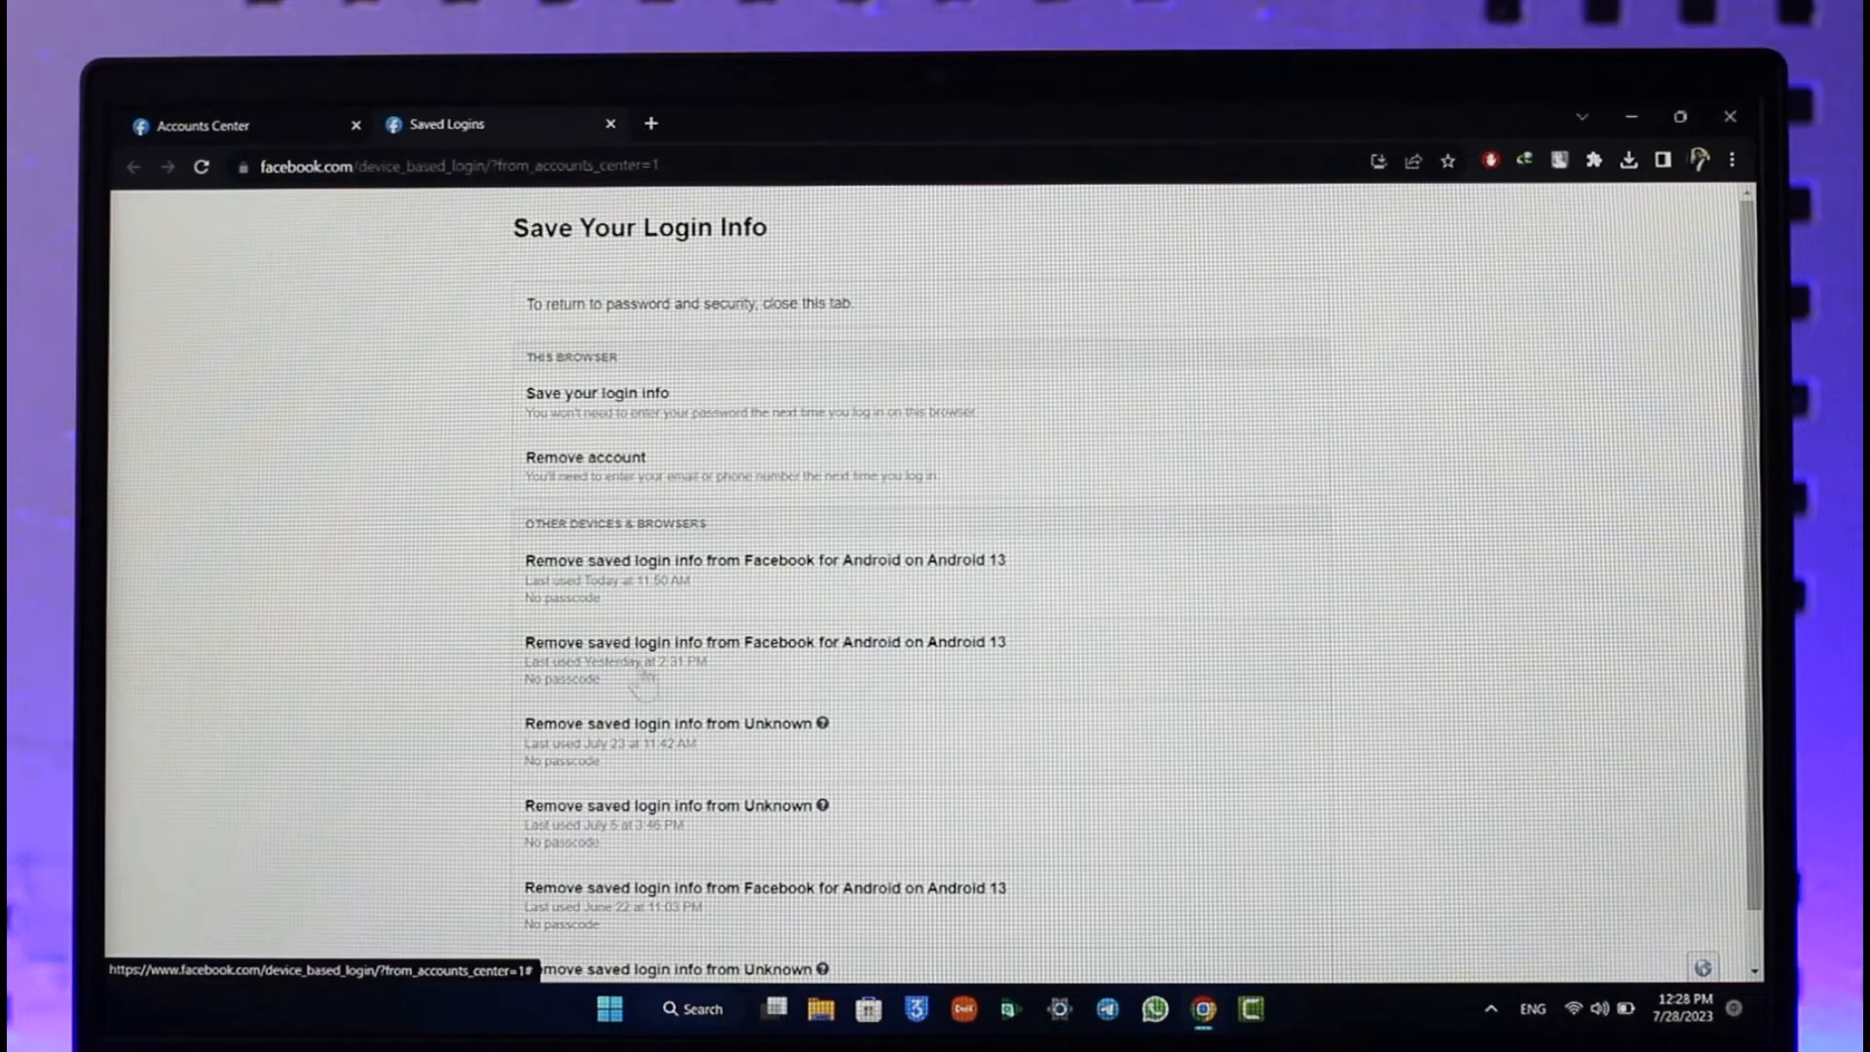
mouse_move(500, 501)
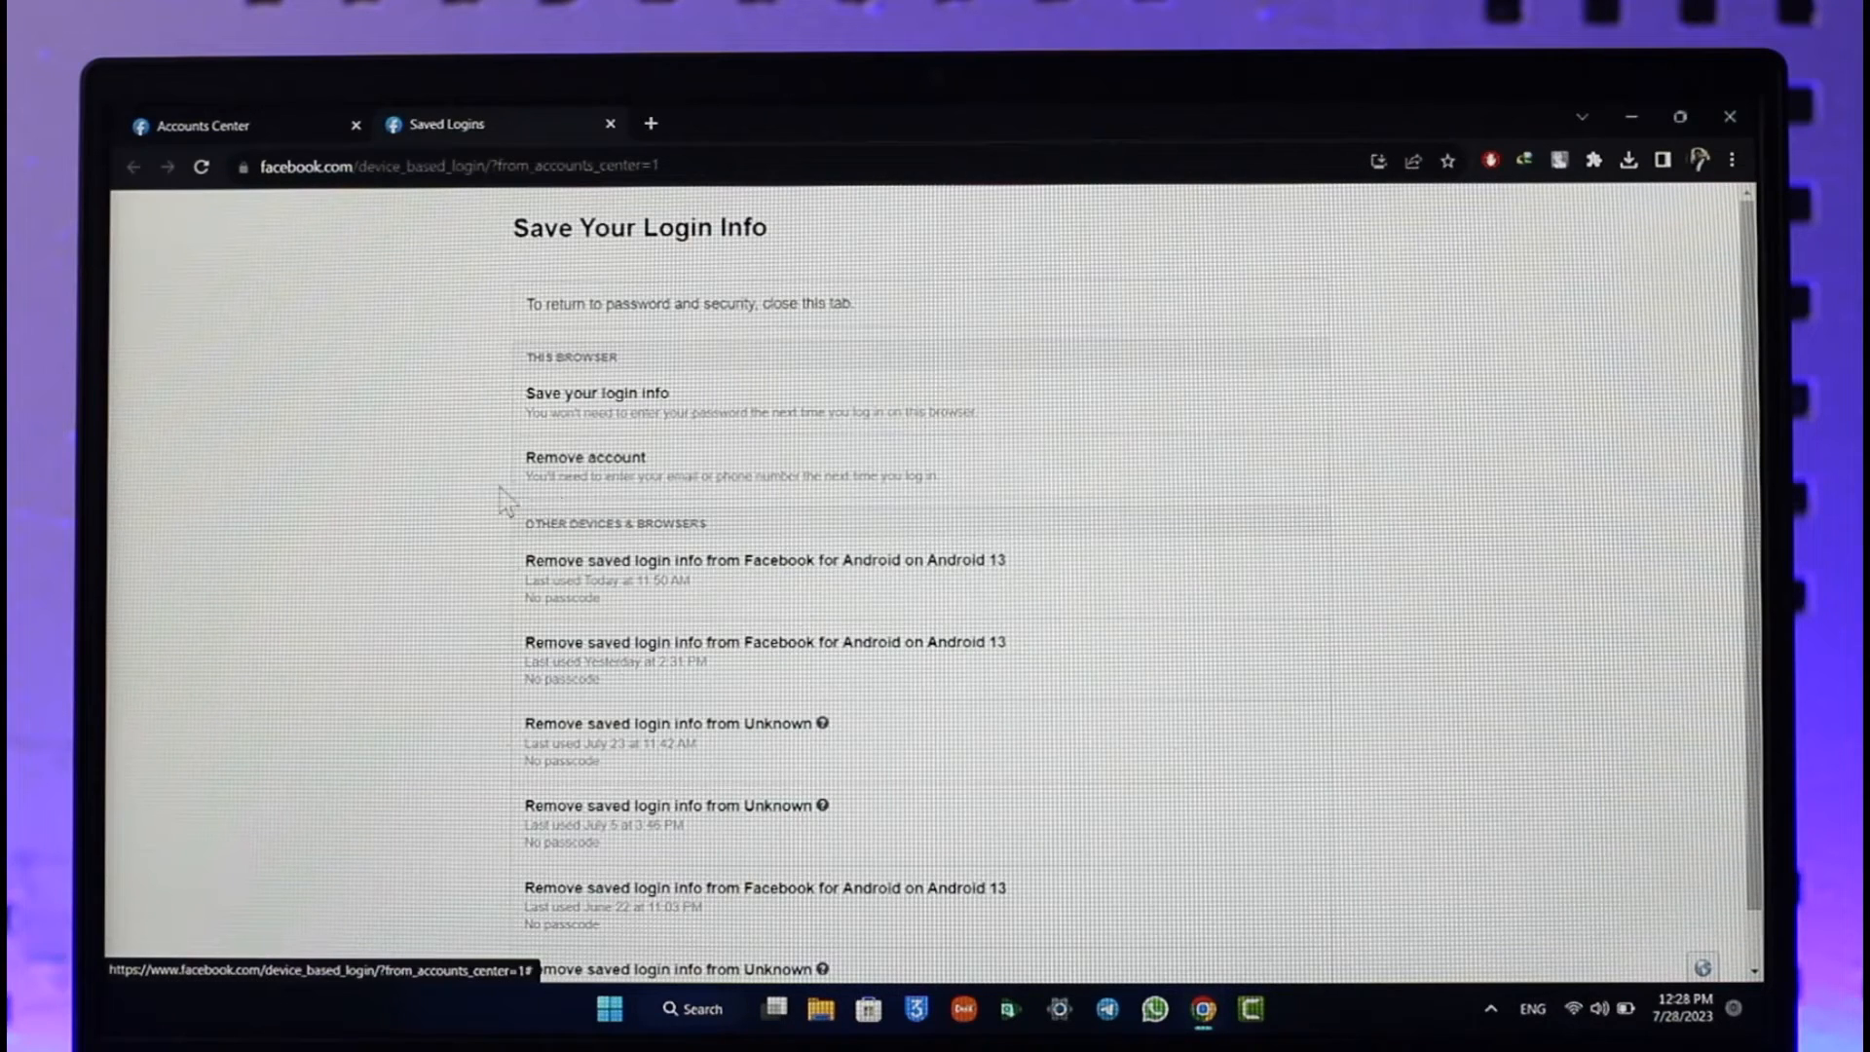
click(584, 457)
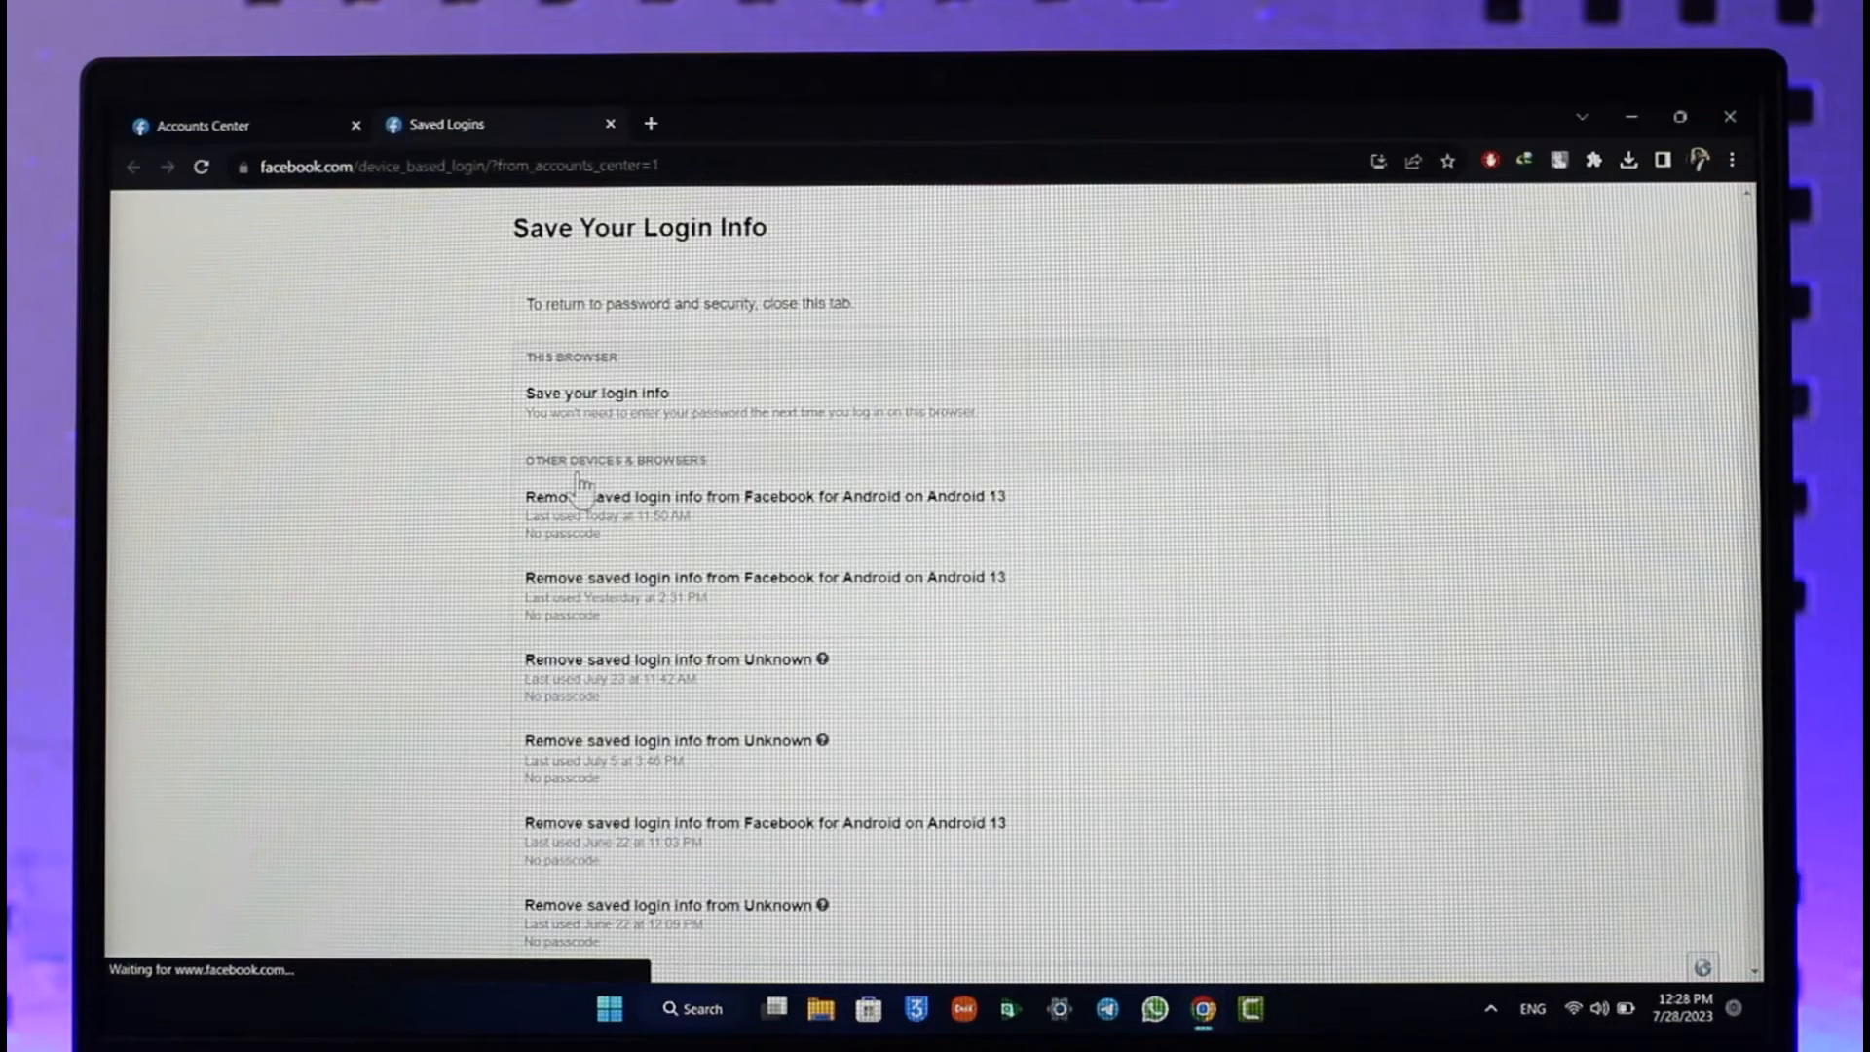
mouse_move(666, 805)
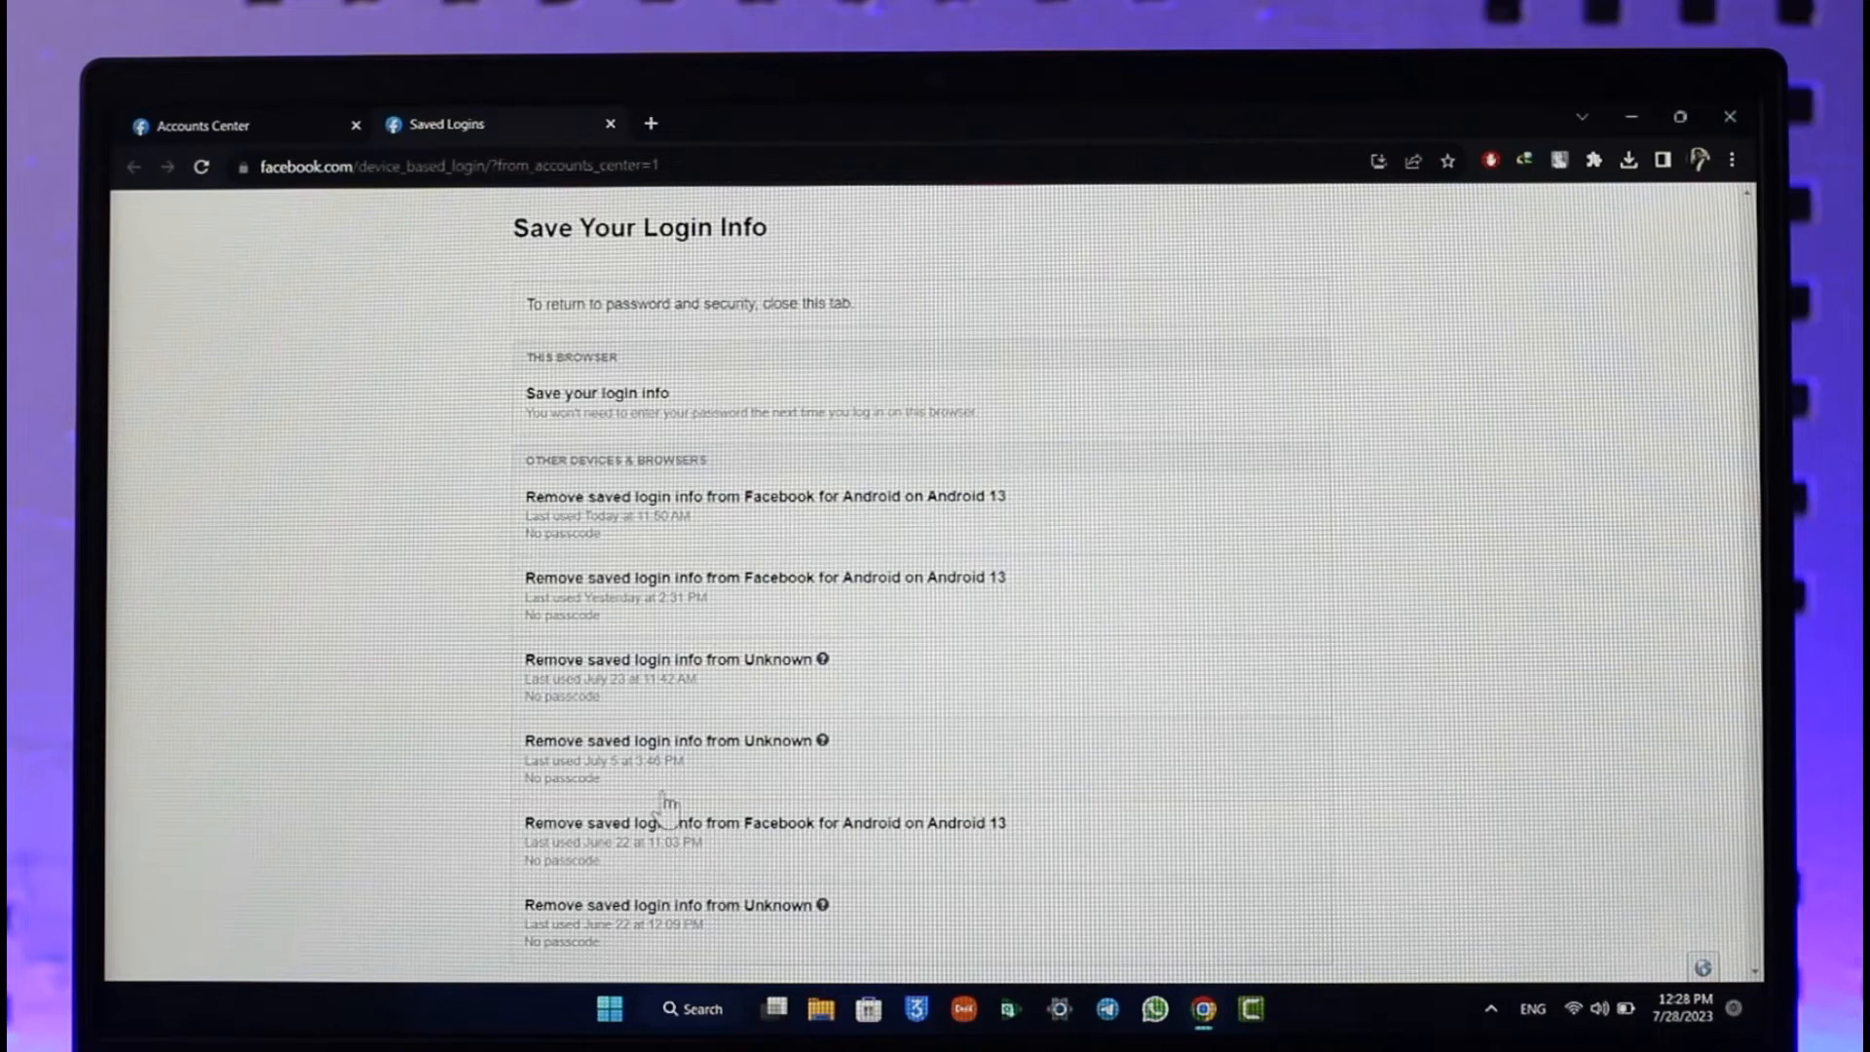
click(674, 659)
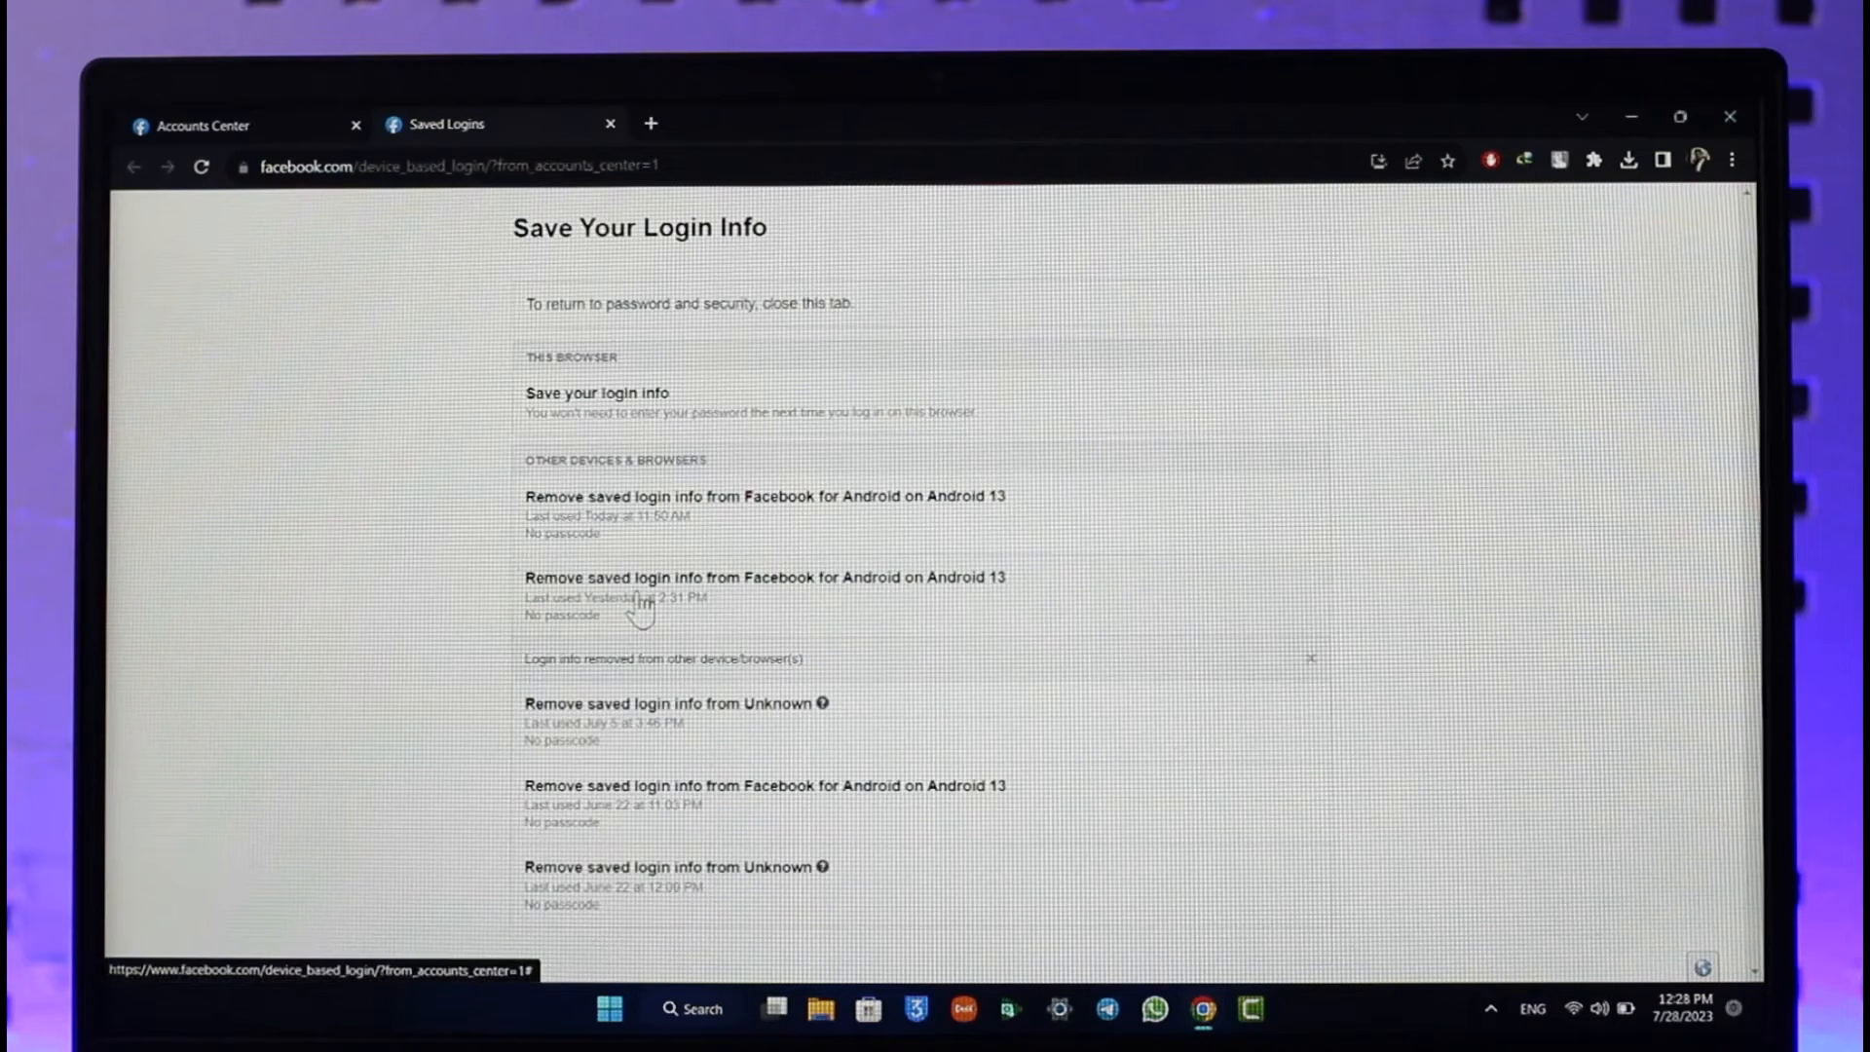
mouse_move(644, 733)
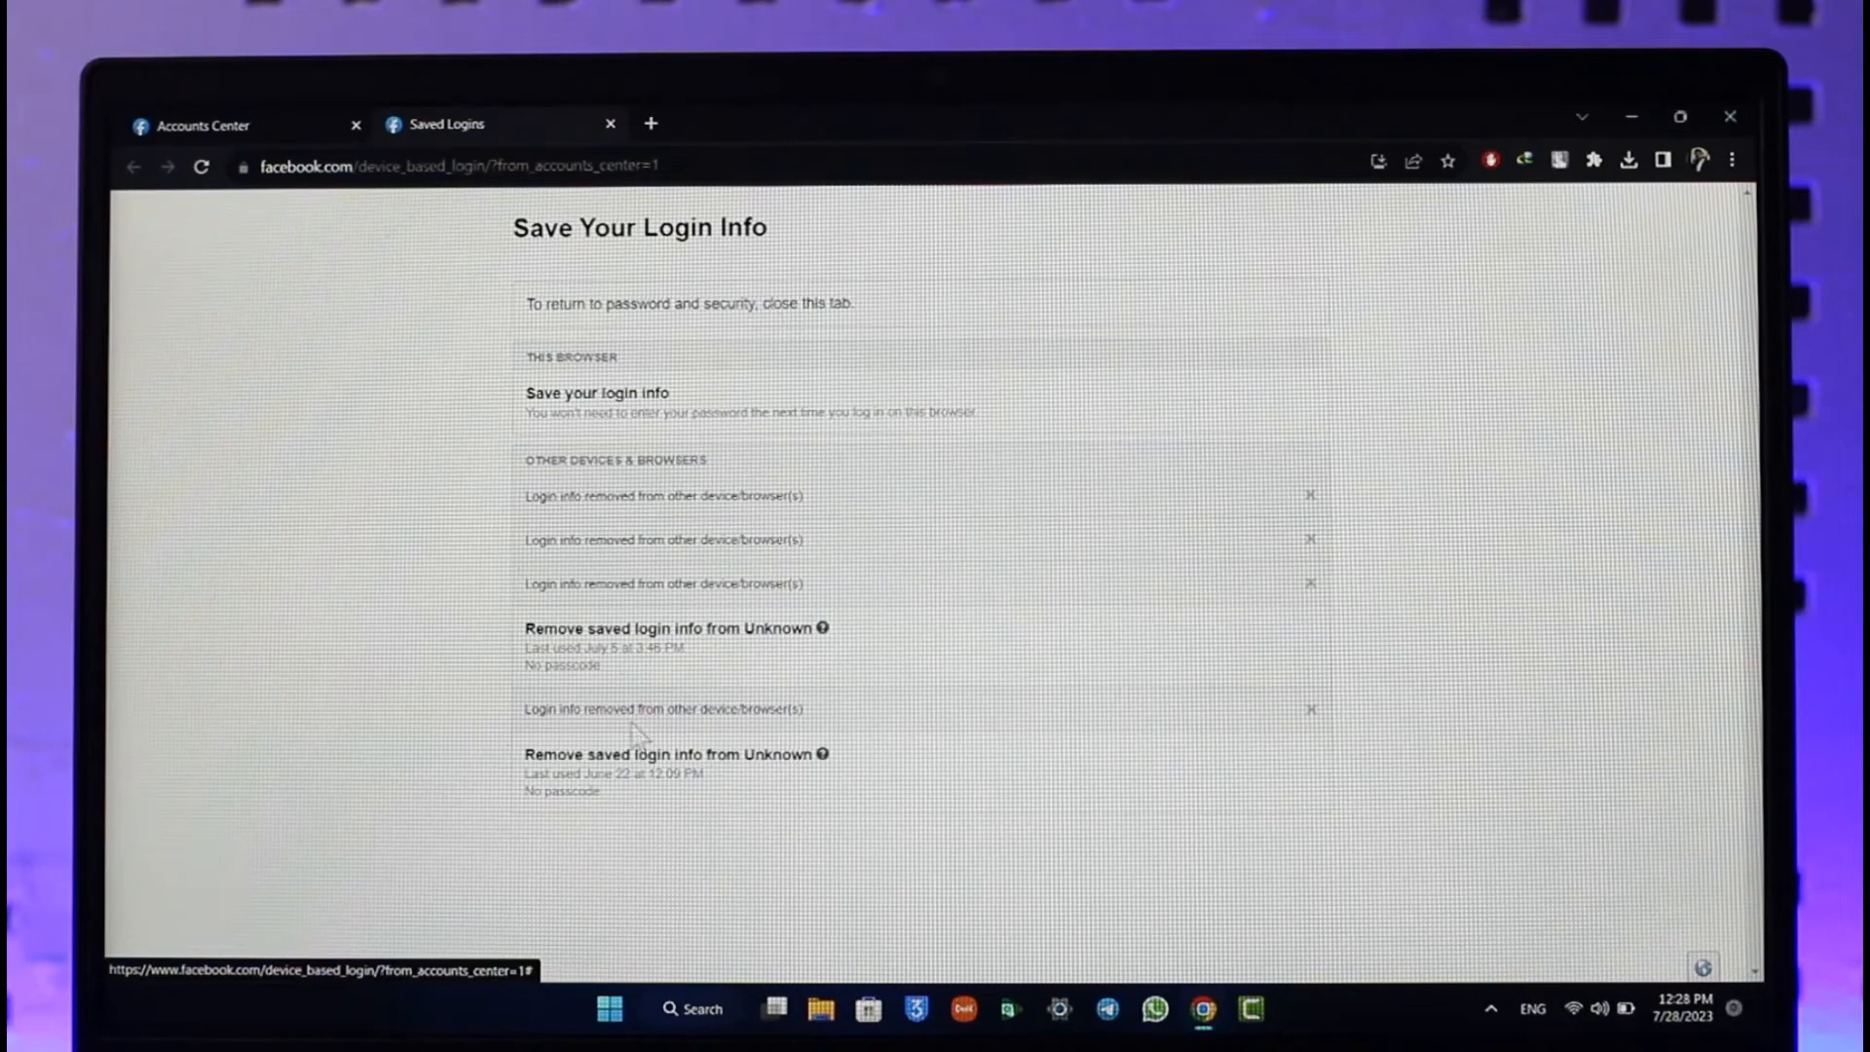
Close the Saved Logins tab, check Login alerts, then open Where you're logged in.
click(206, 124)
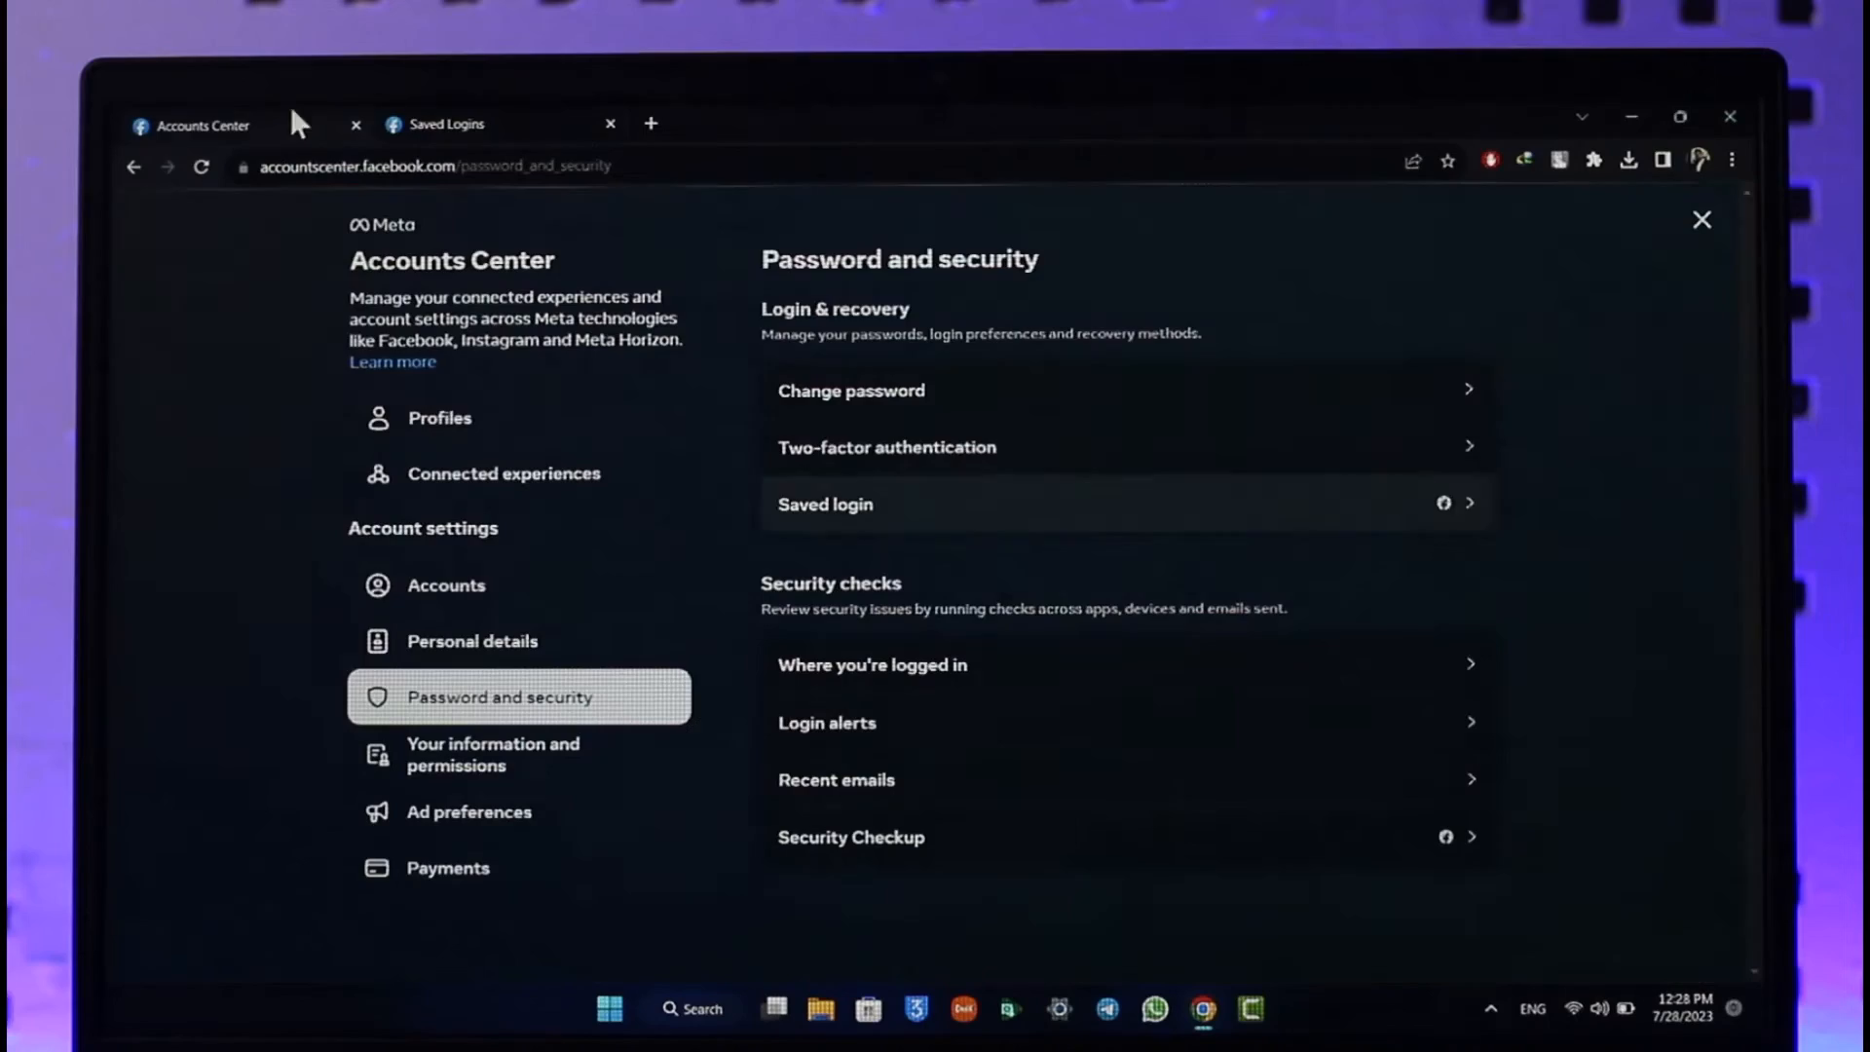
click(609, 124)
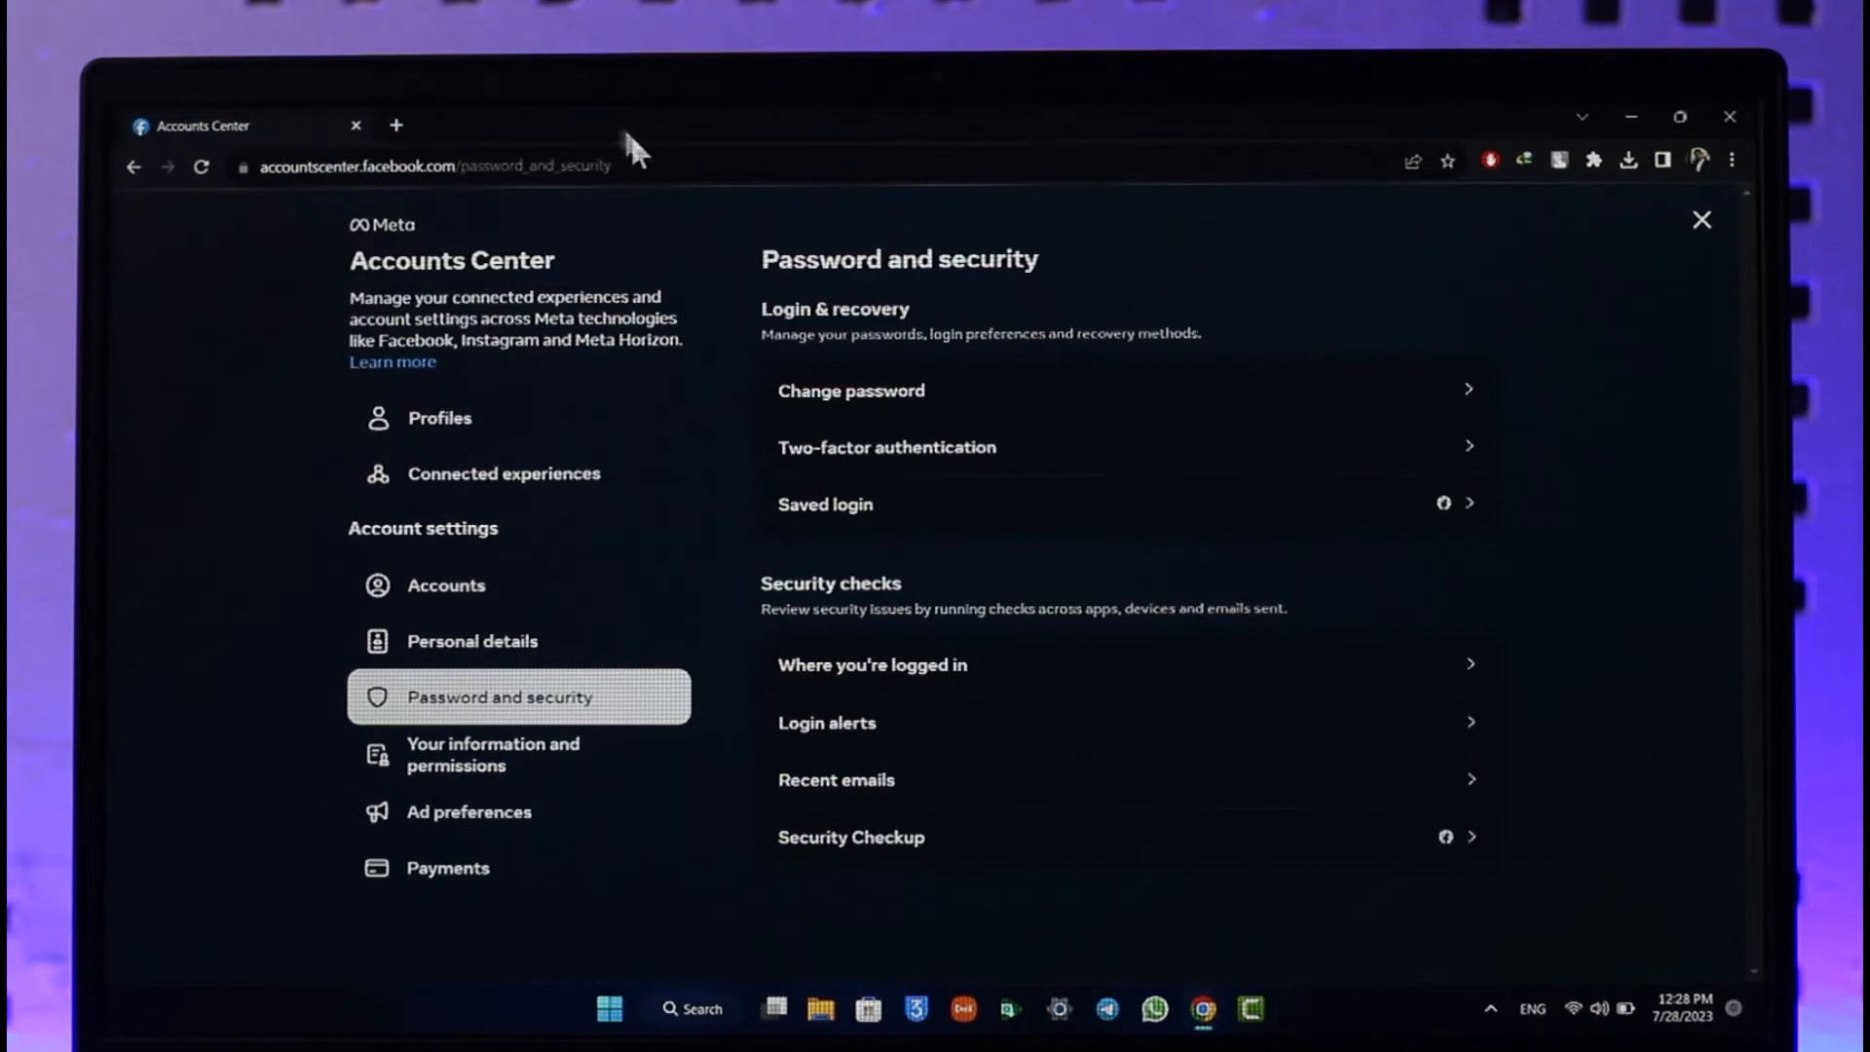
mouse_move(876, 739)
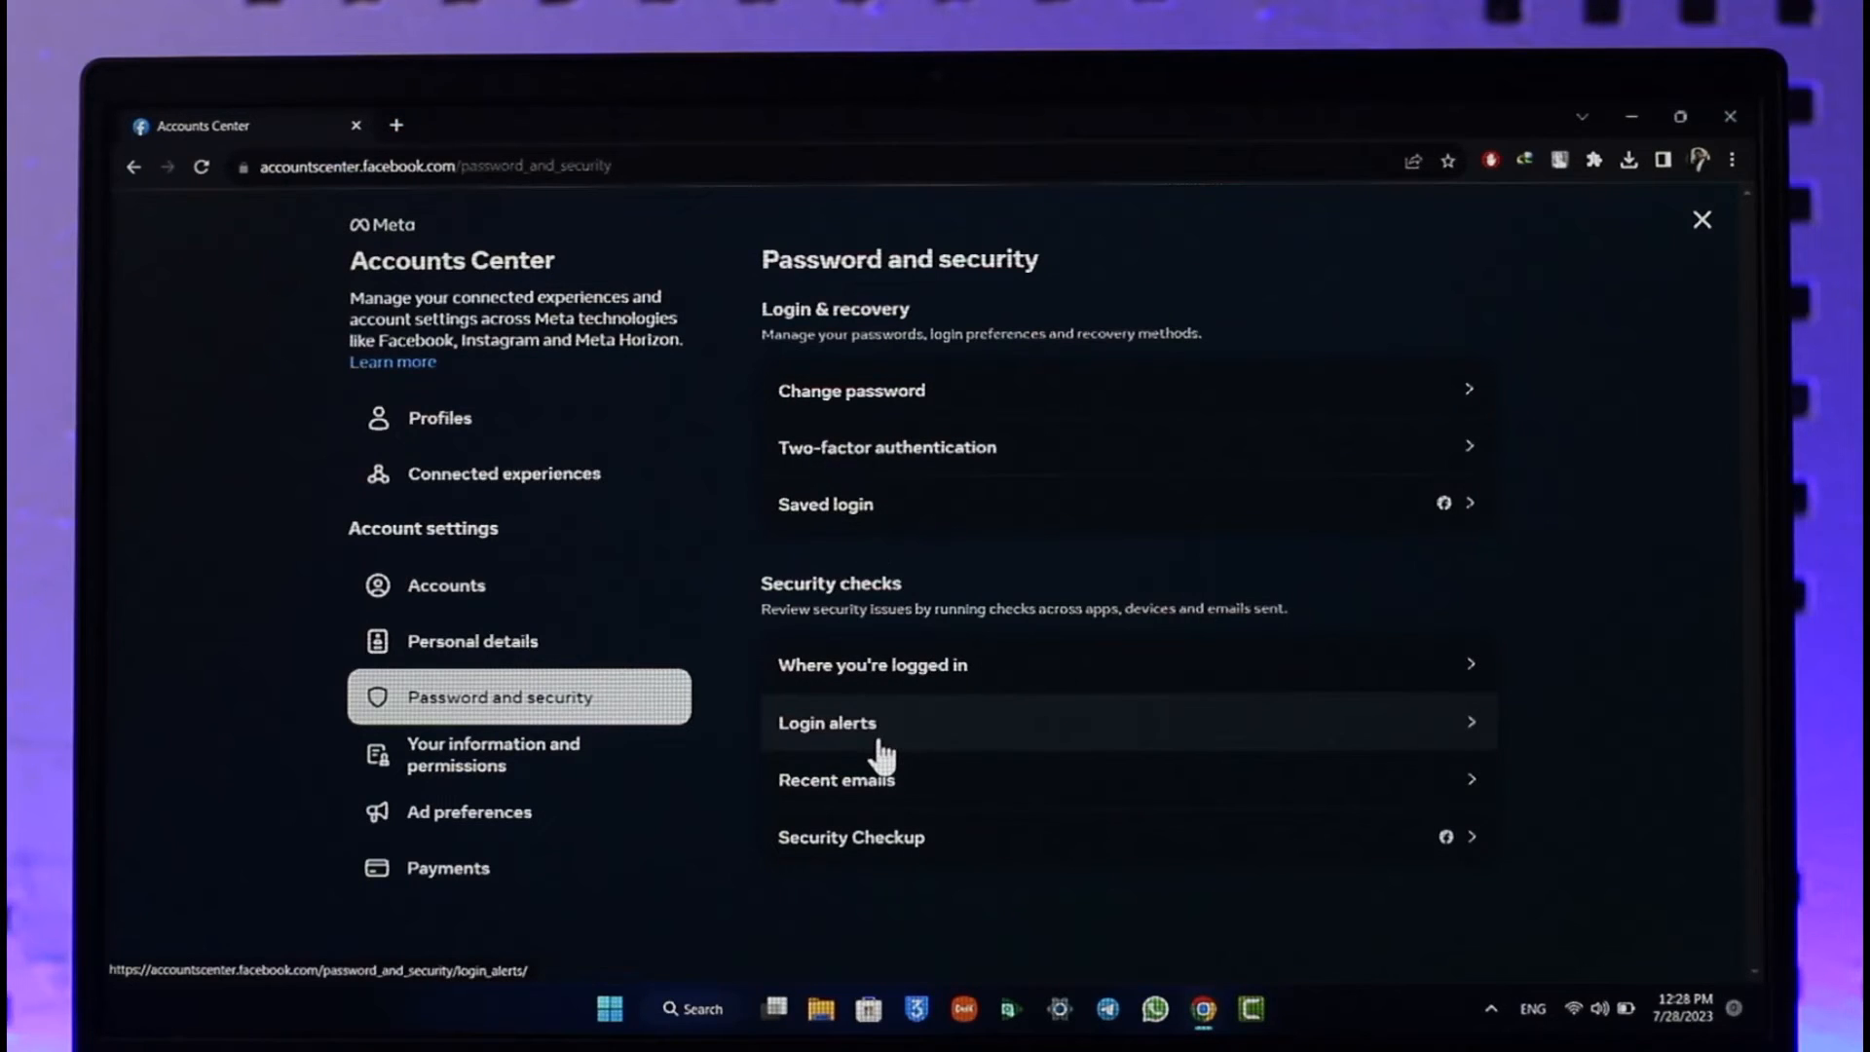
click(825, 722)
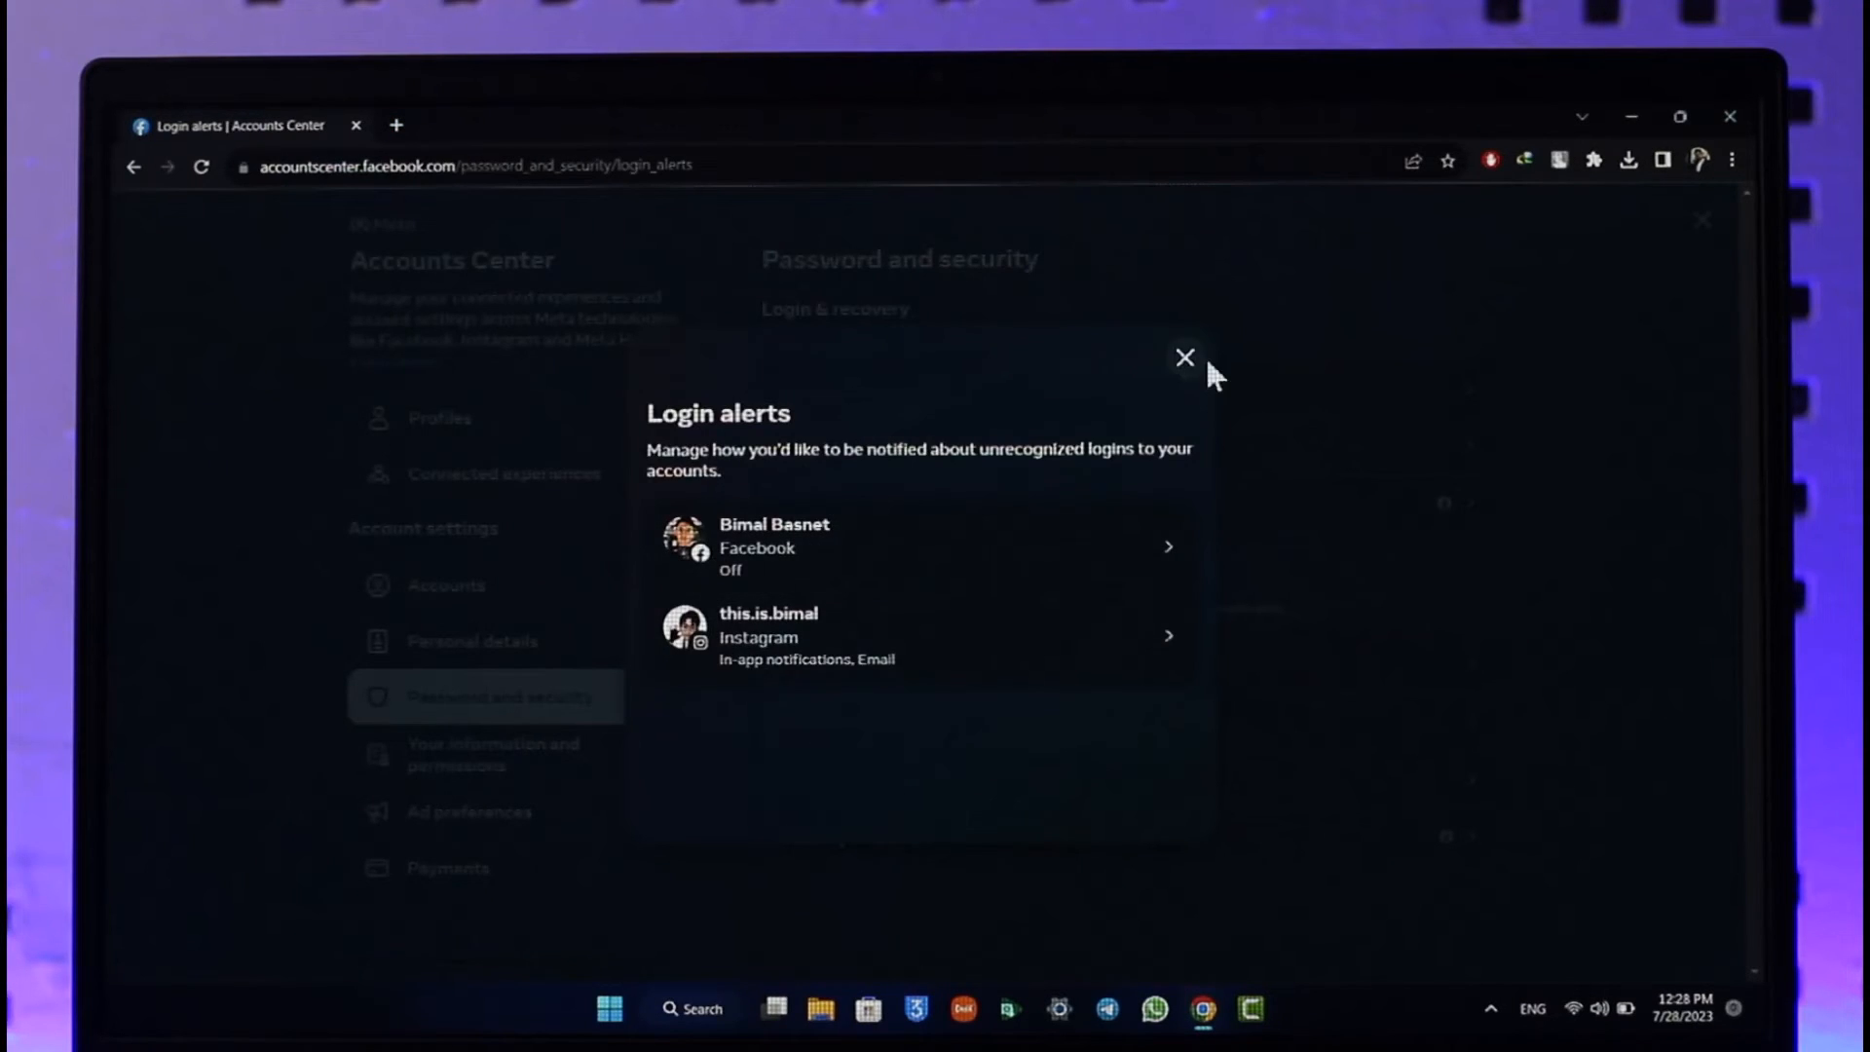
click(1183, 358)
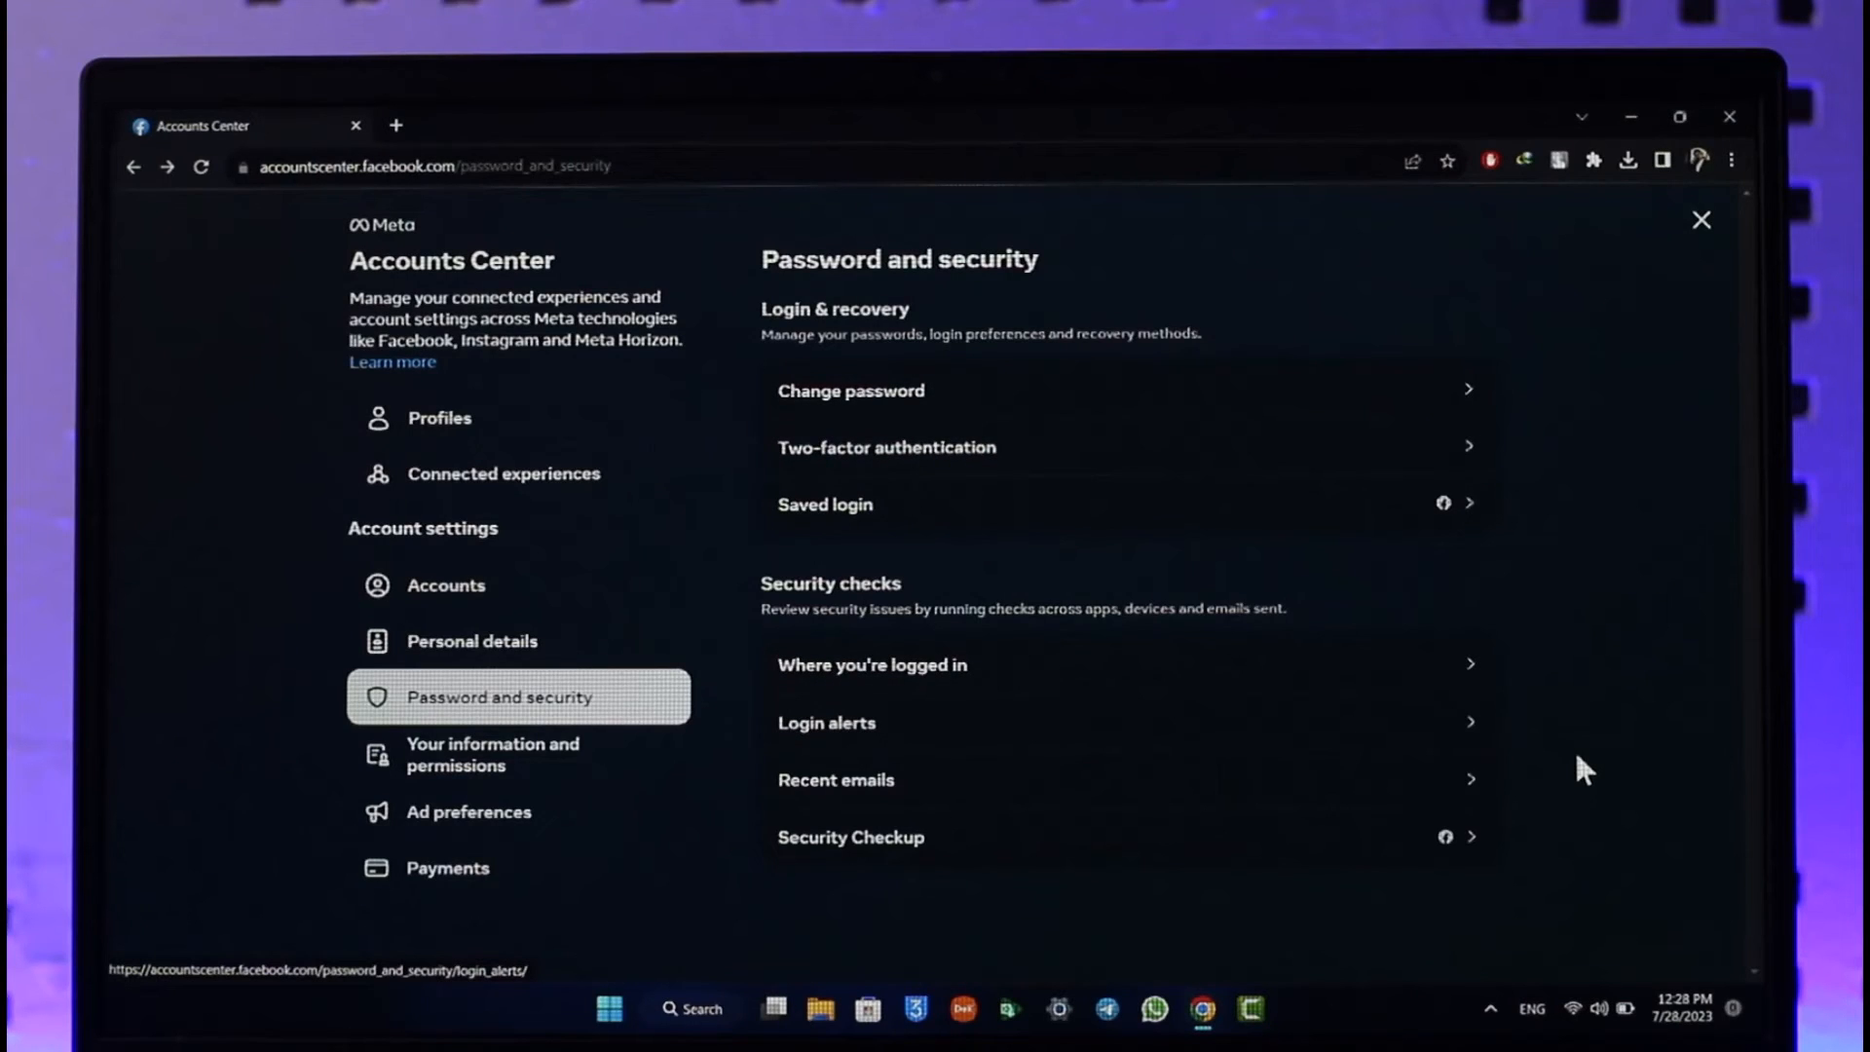
click(872, 664)
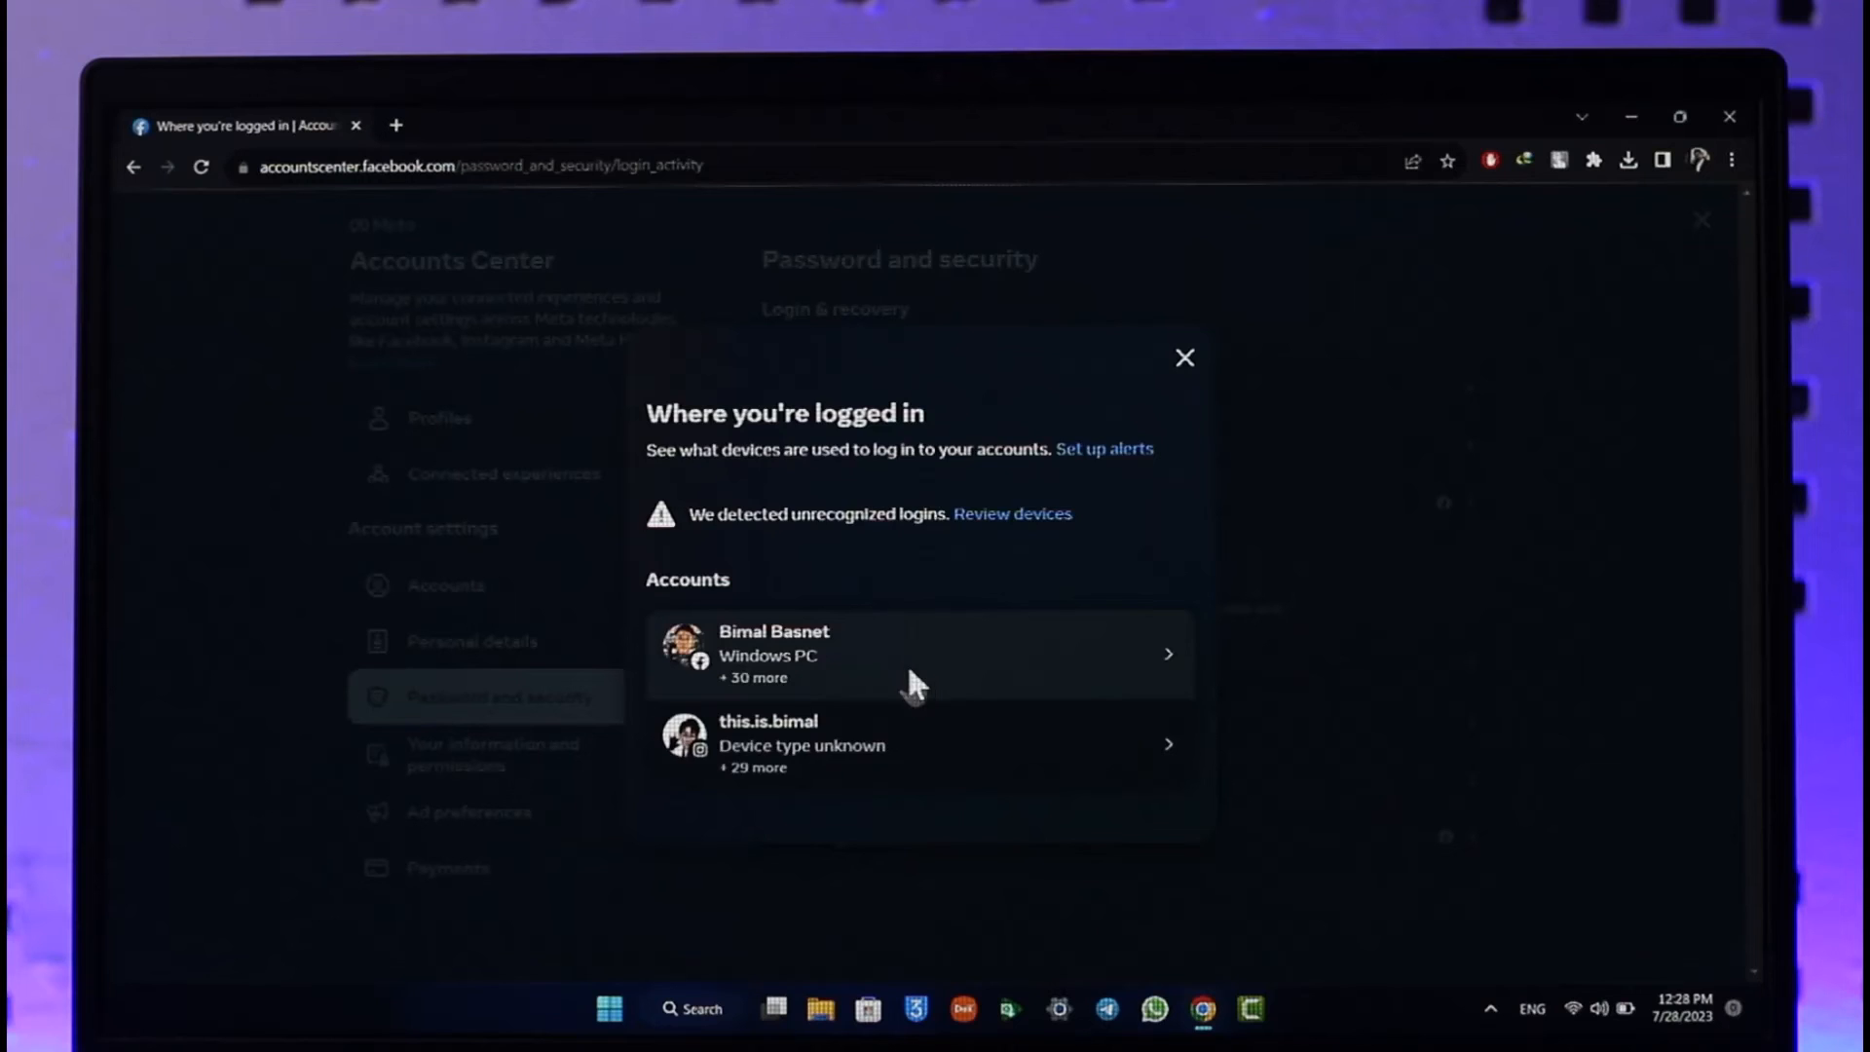
Log out the unknown Kathmandu device session and confirm.
click(918, 654)
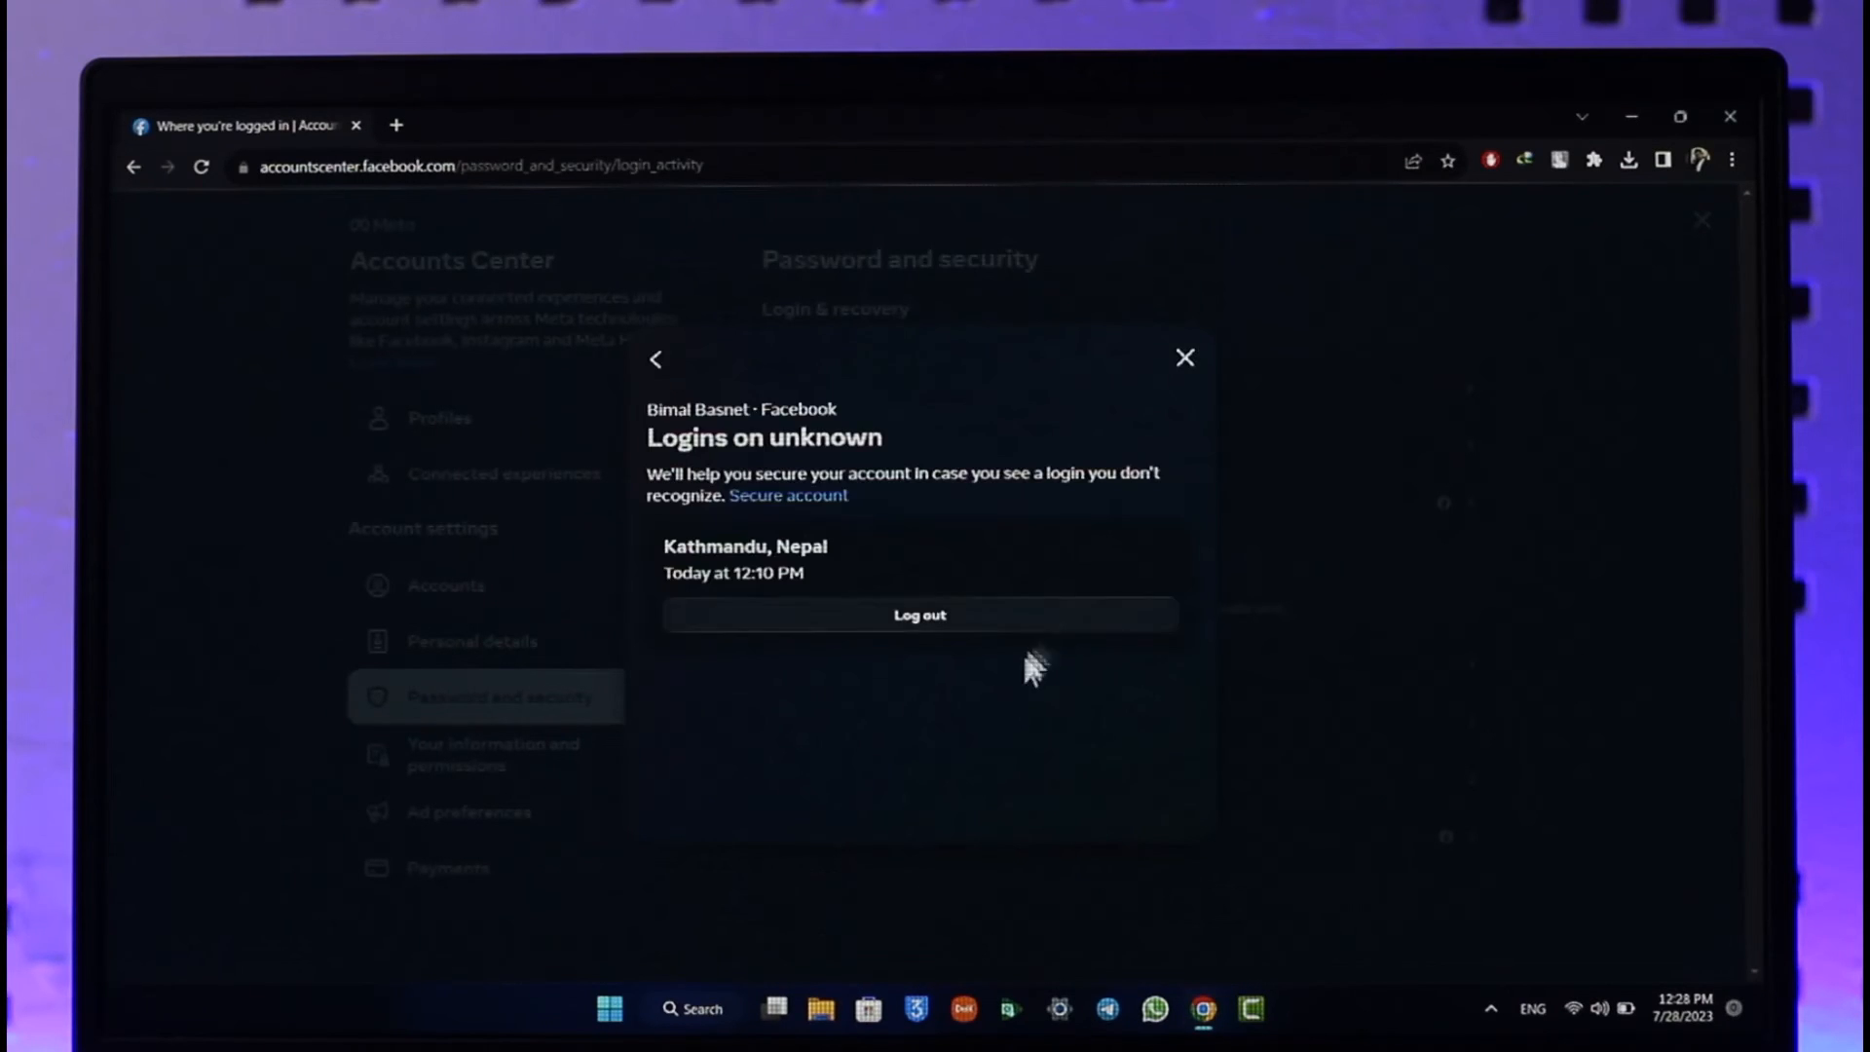
click(918, 614)
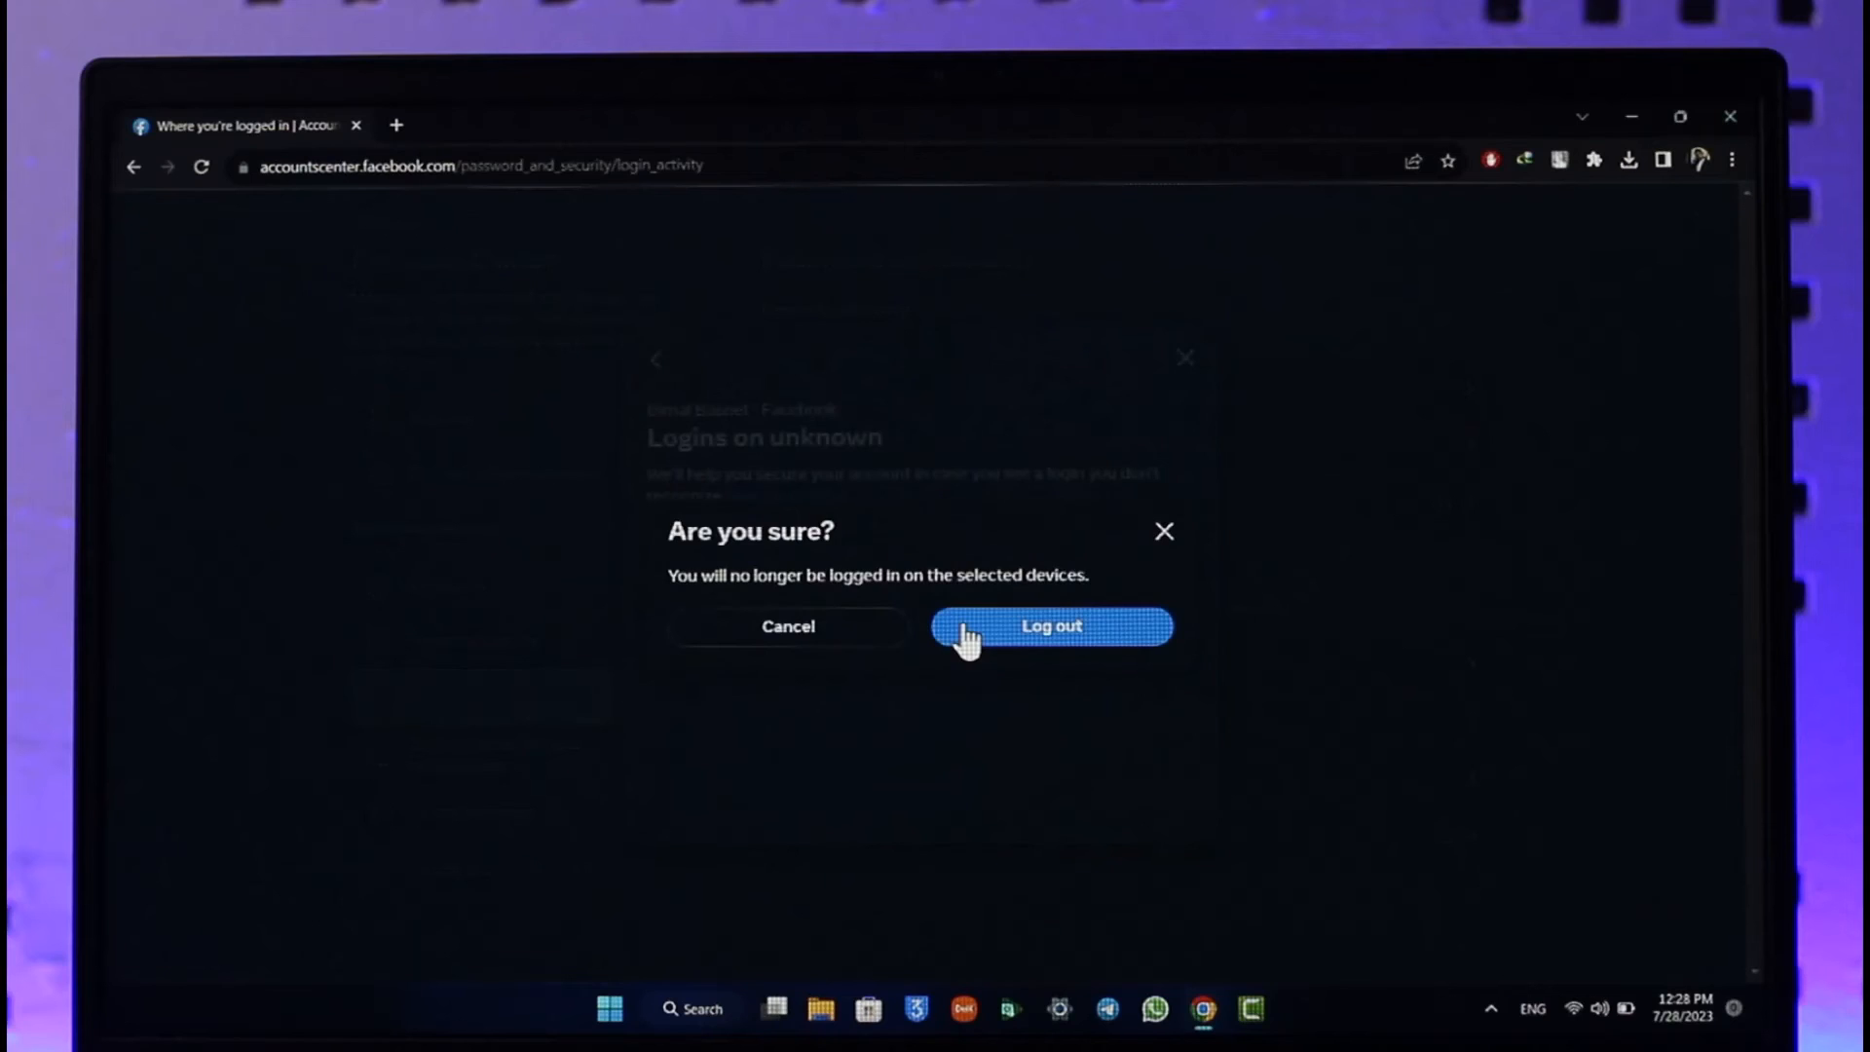
click(1050, 626)
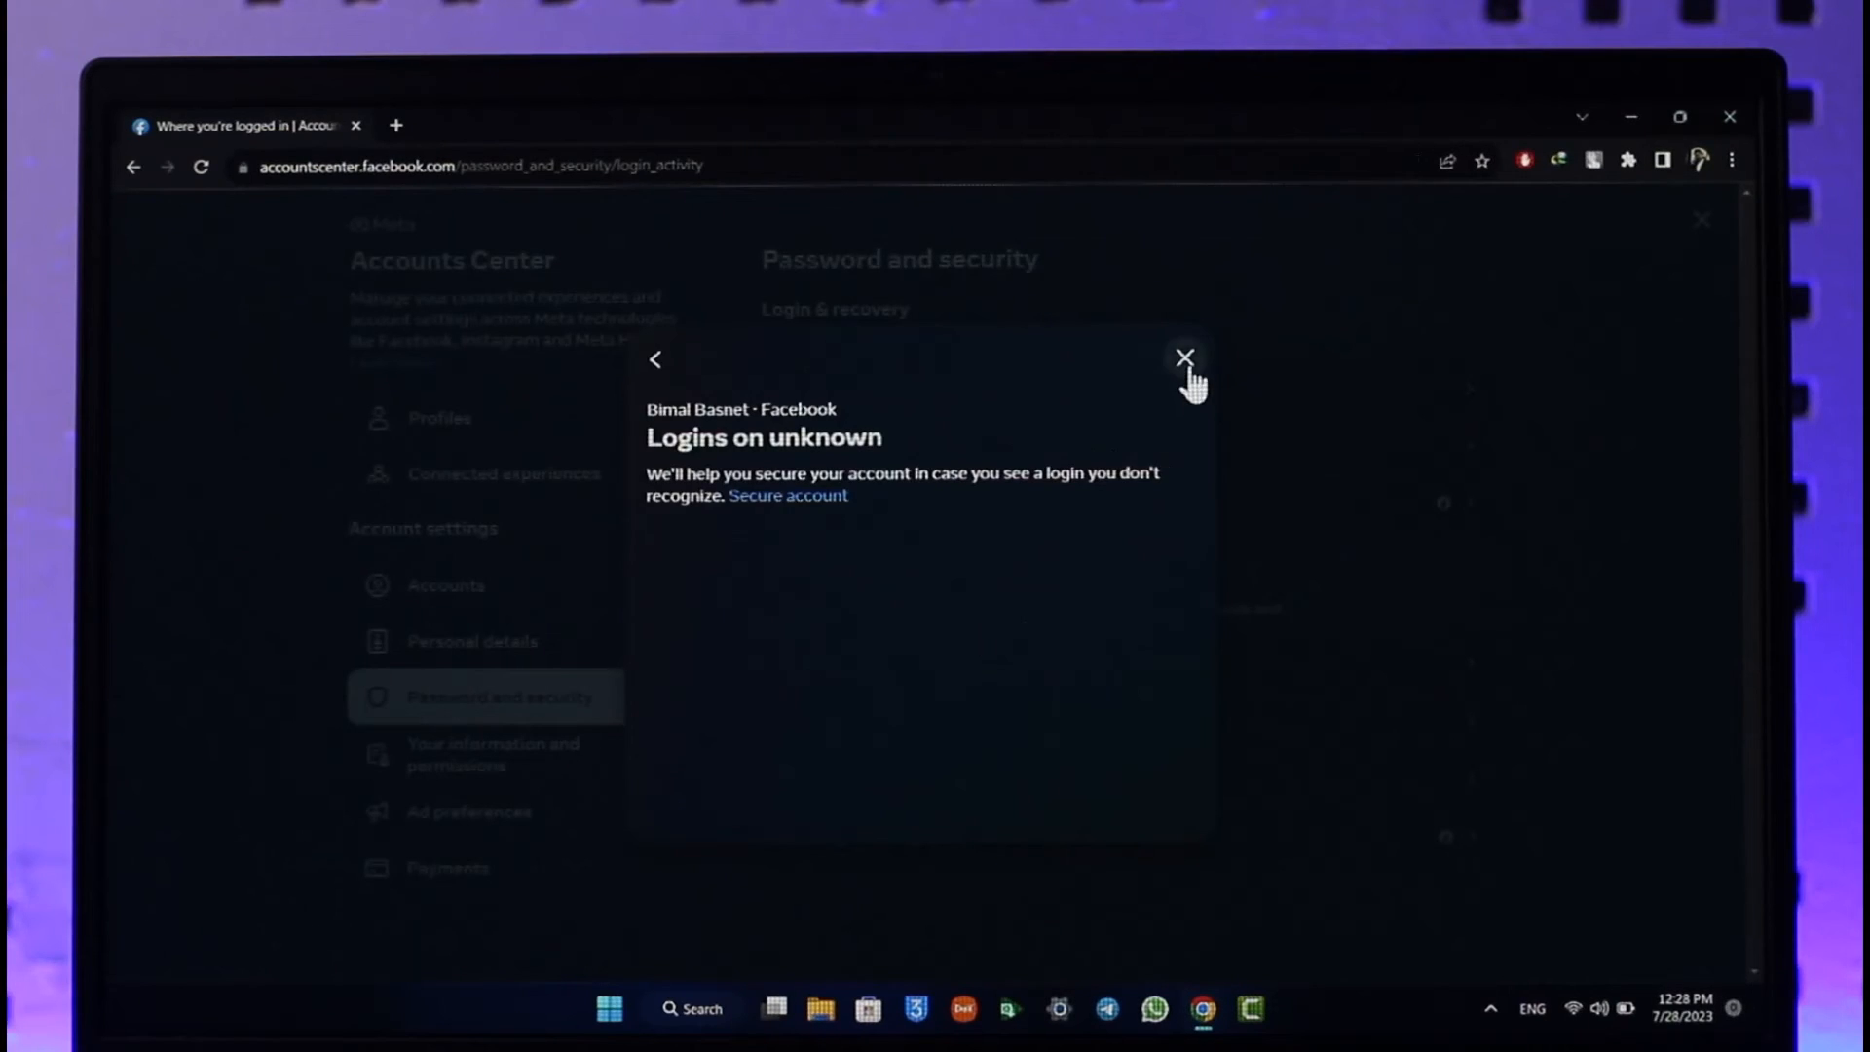
Close the login activity windows and reopen Facebook from a new tab shortcut.
click(654, 359)
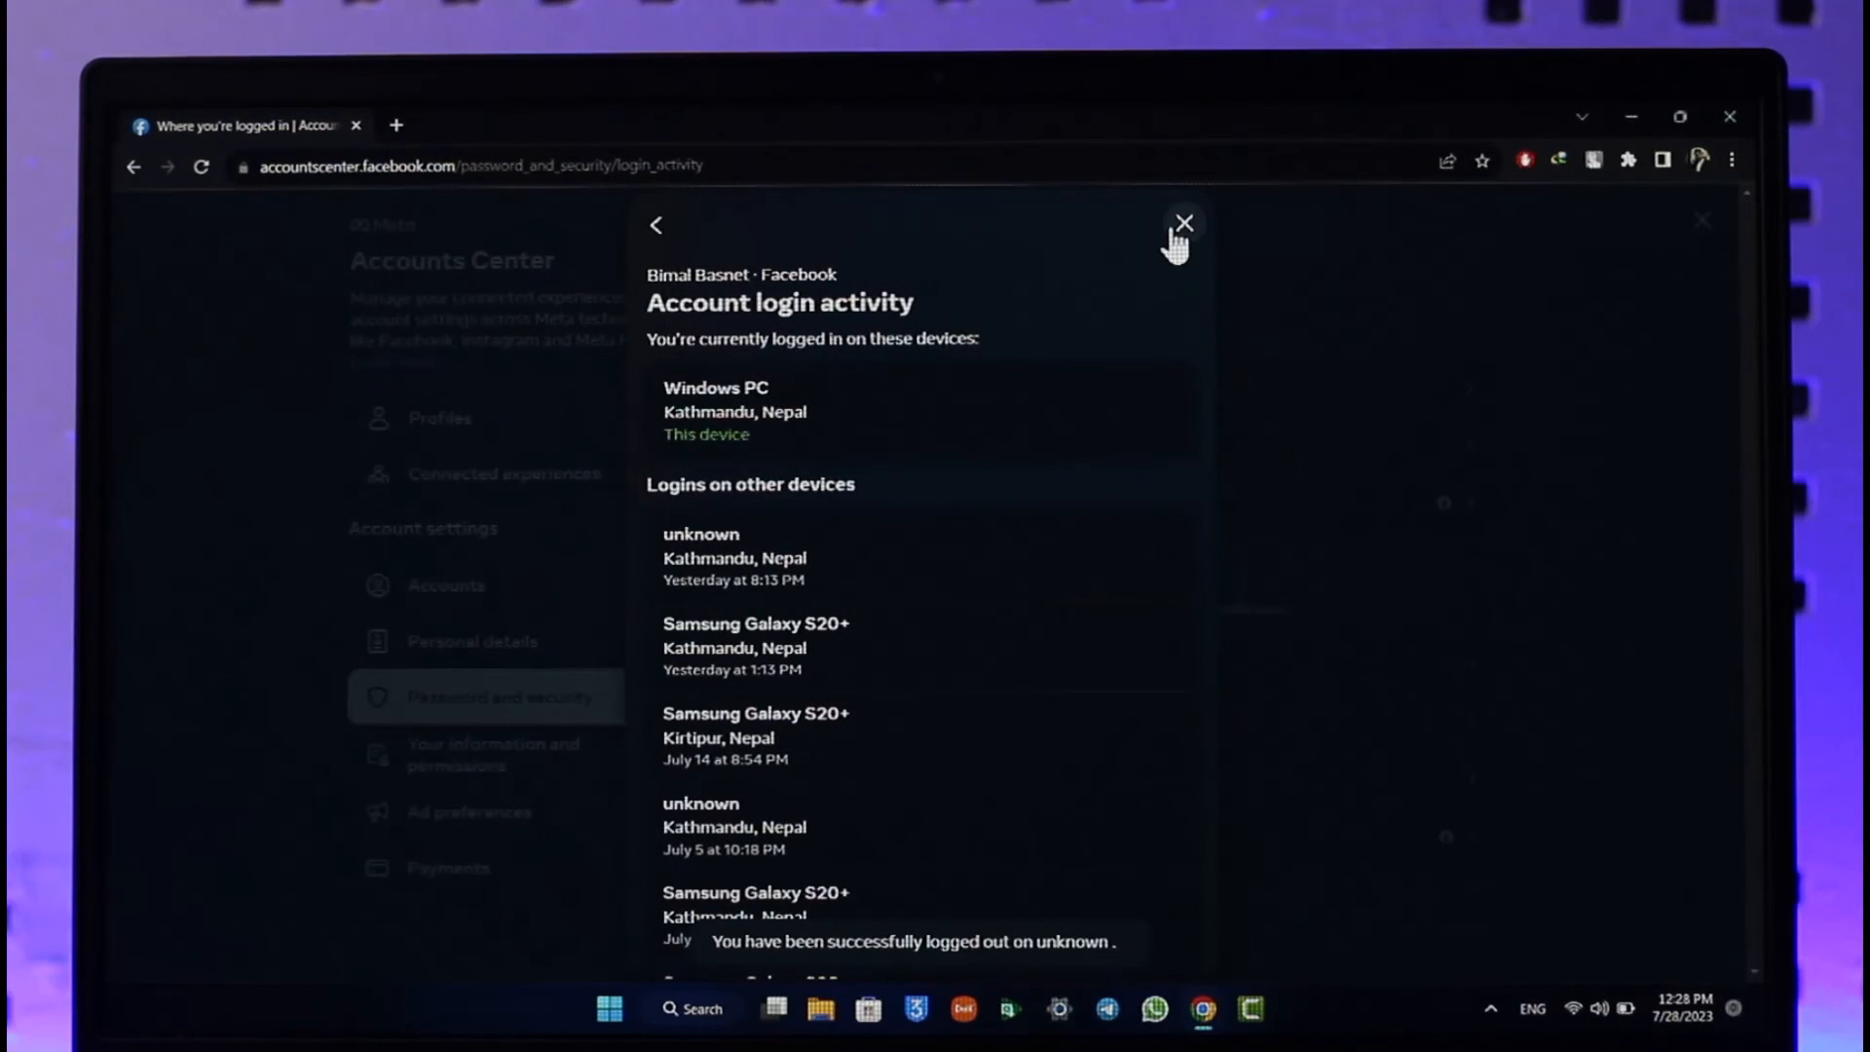
click(1183, 224)
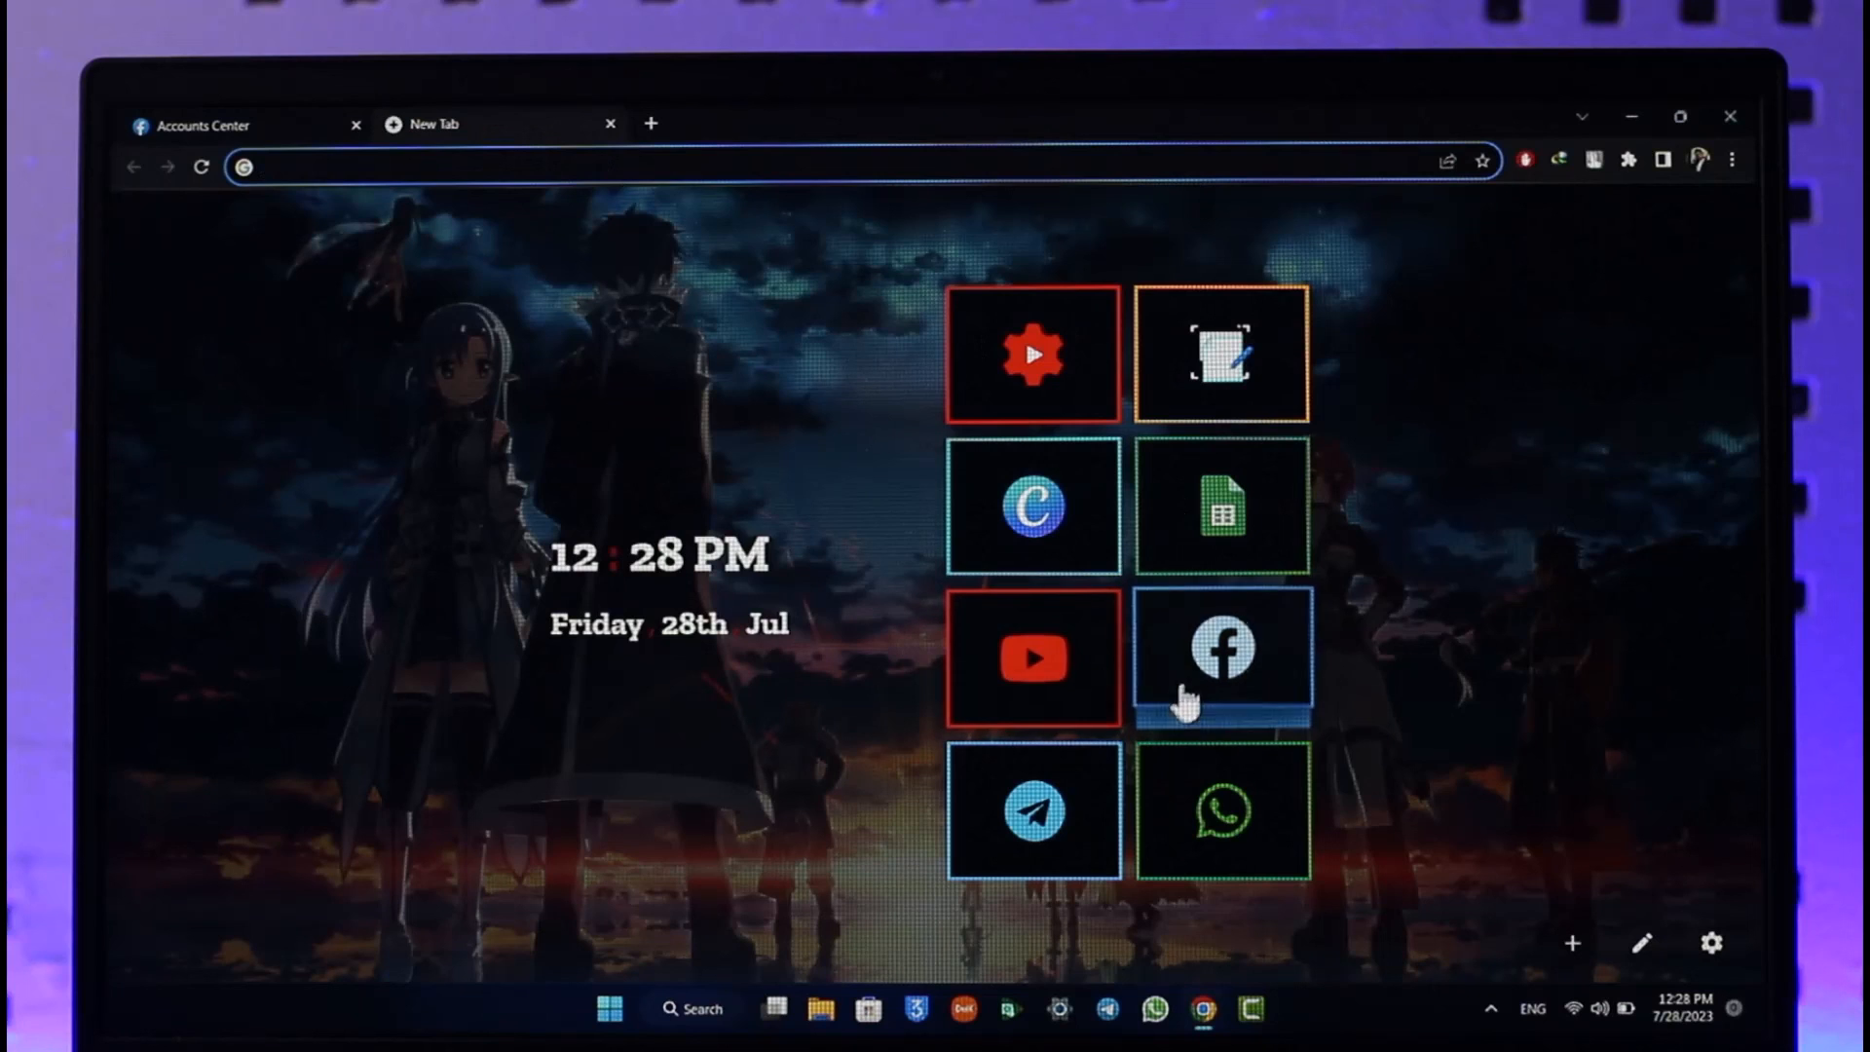
click(1221, 657)
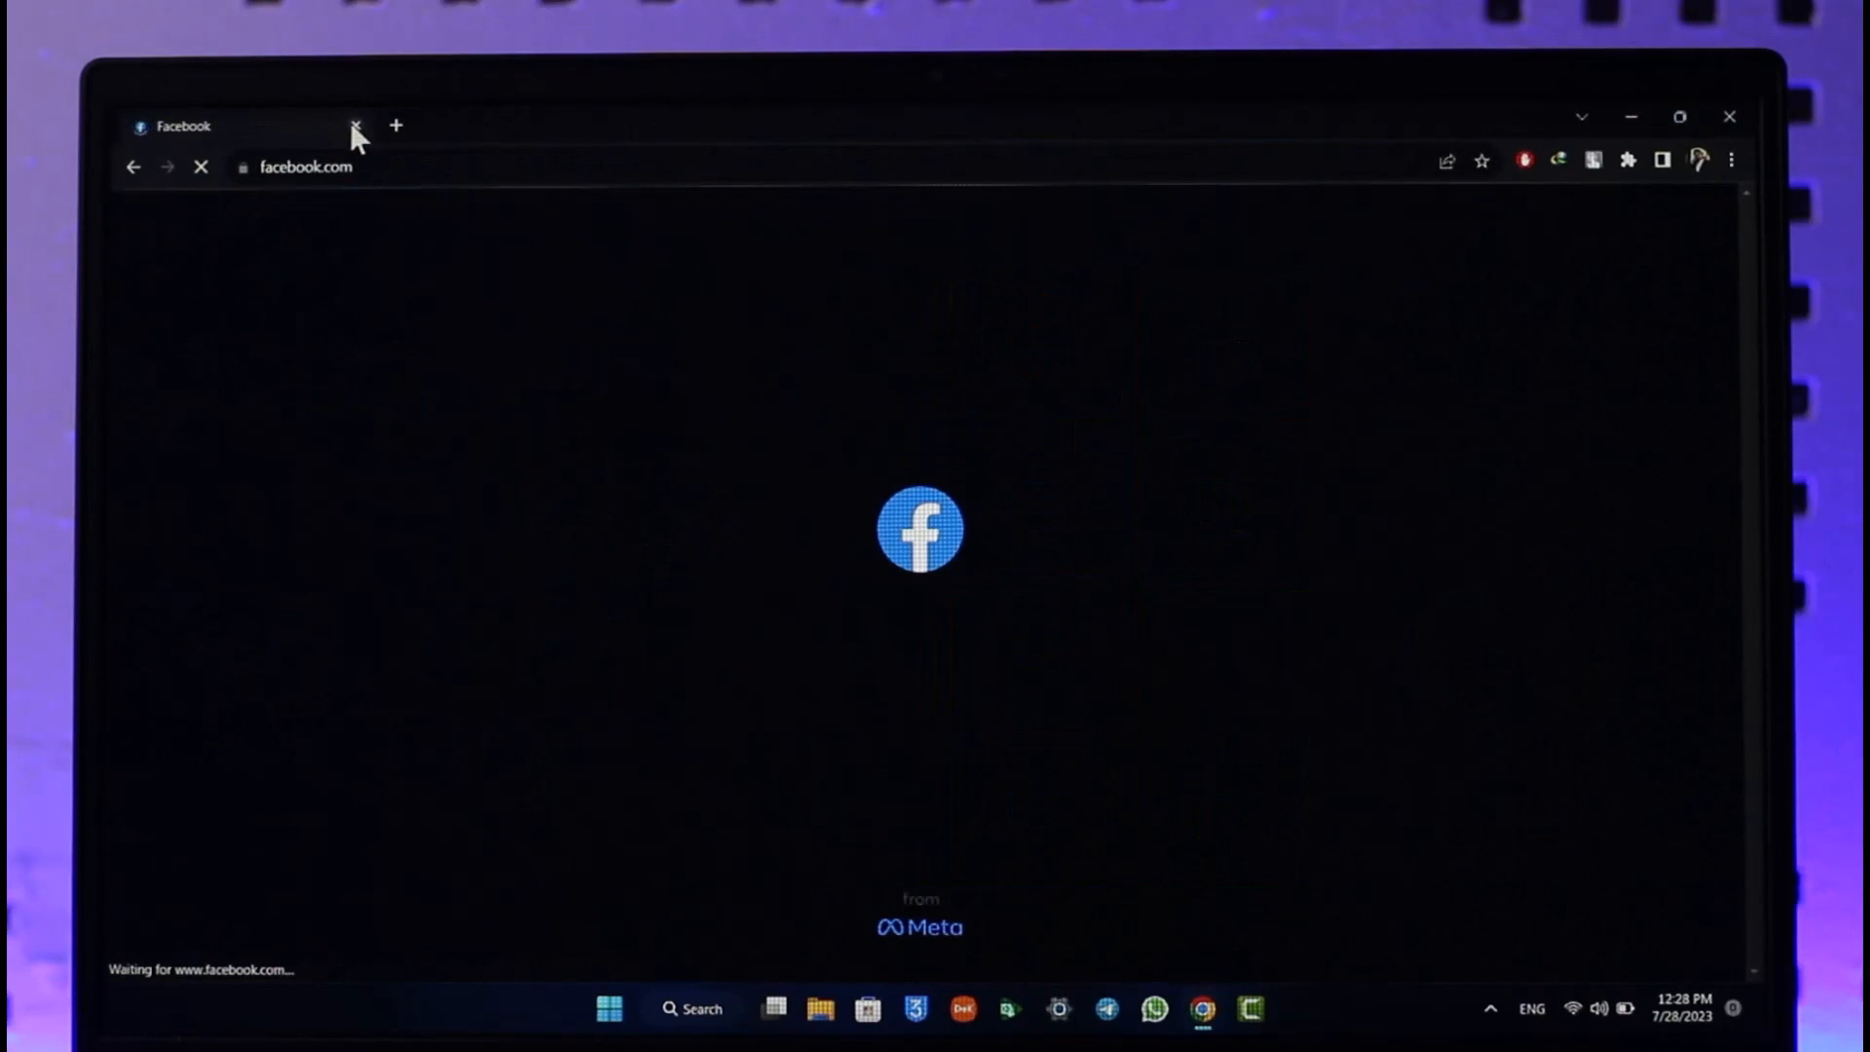